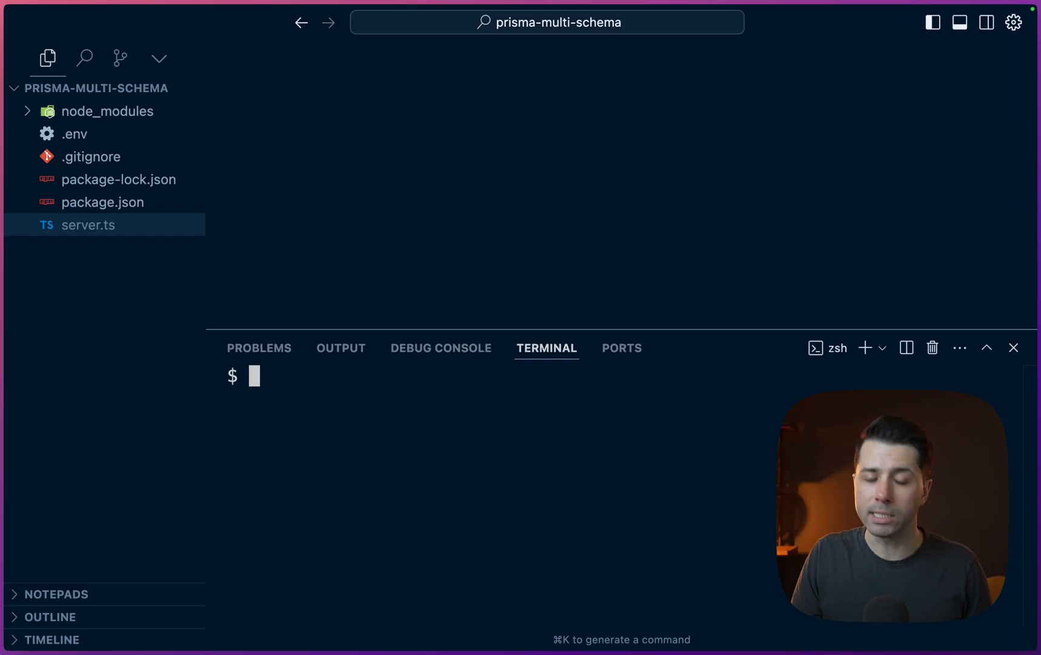
Run npx prisma init --db, creating a Prisma Postgres project named multischema
{"action": "type", "text": "npx prism"}
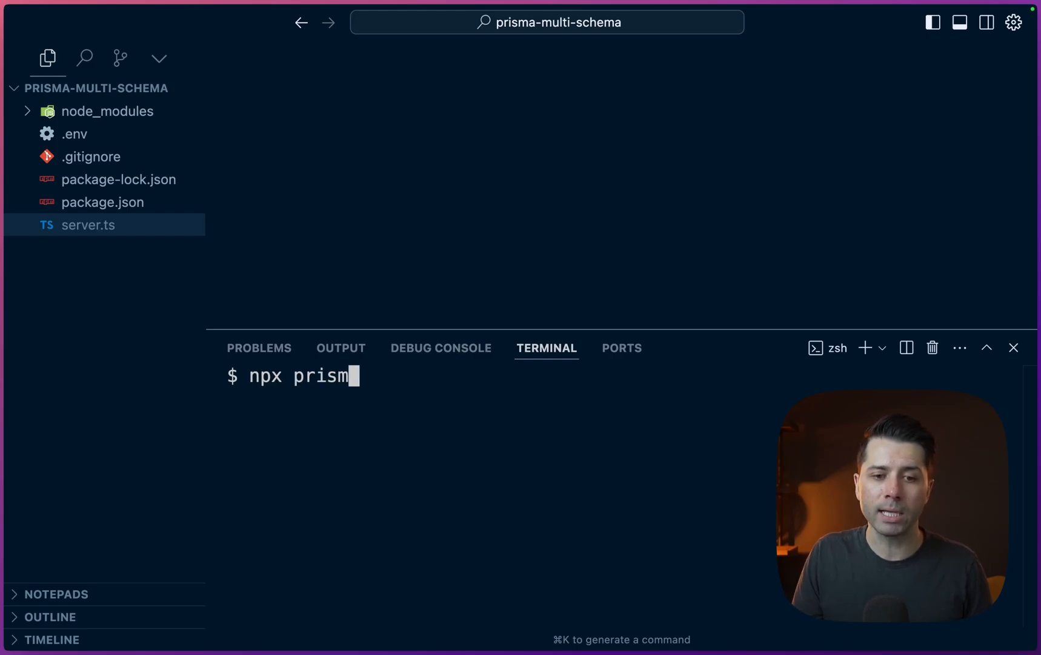
{"action": "type", "text": "a init --db"}
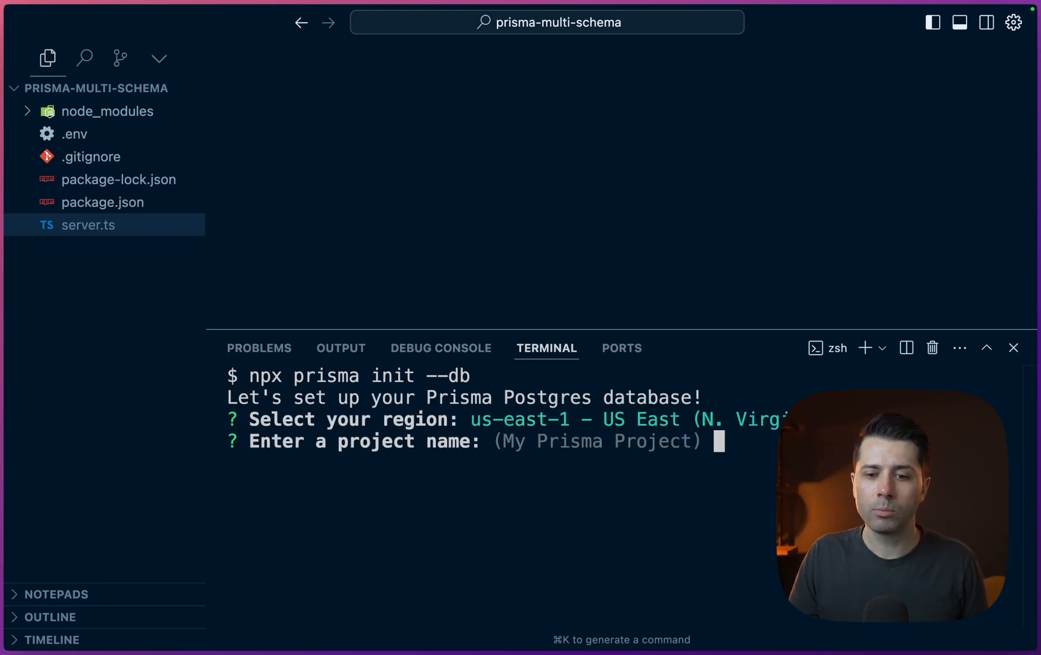
{"action": "type", "text": "multi"}
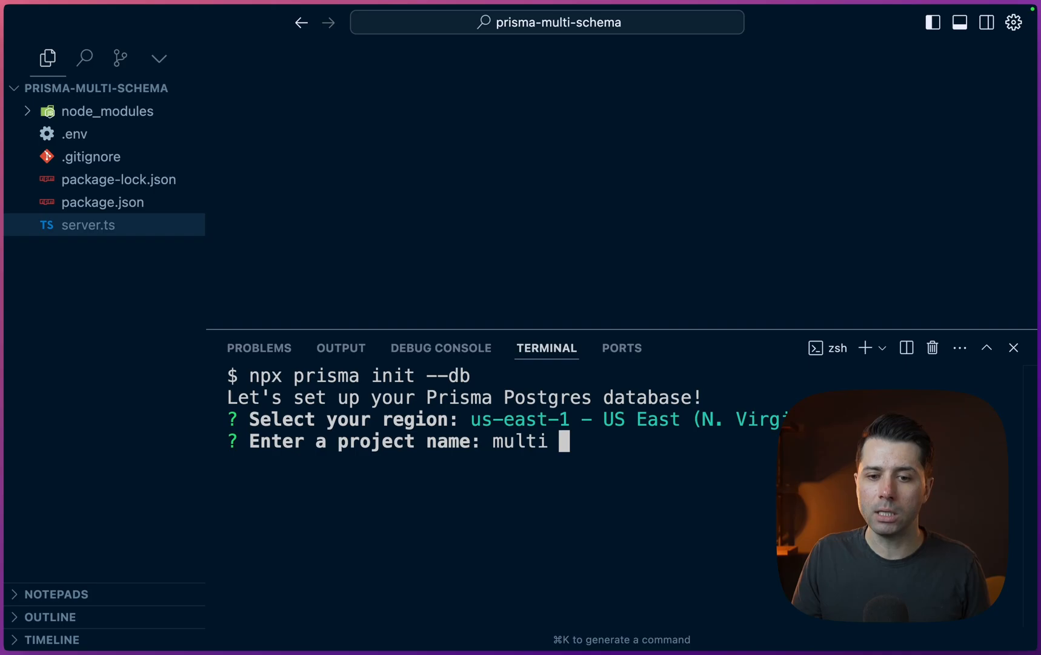
{"action": "type", "text": "schema"}
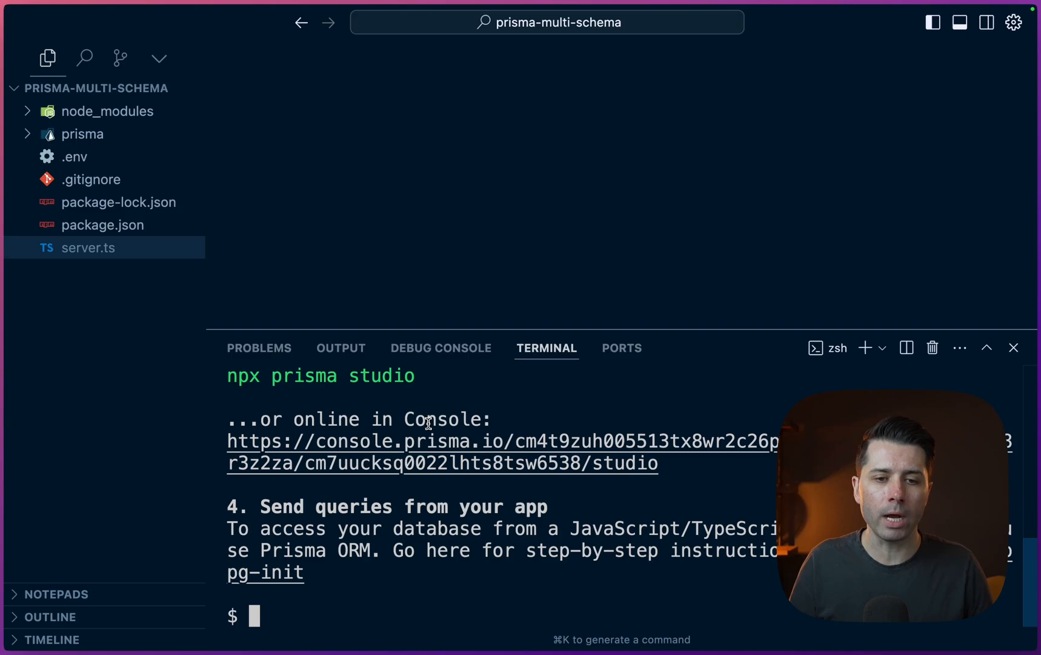
Review the DATABASE_URL in .env, then bring up prisma/schema.prisma
{"action": "left_click", "coordinate": [74, 157]}
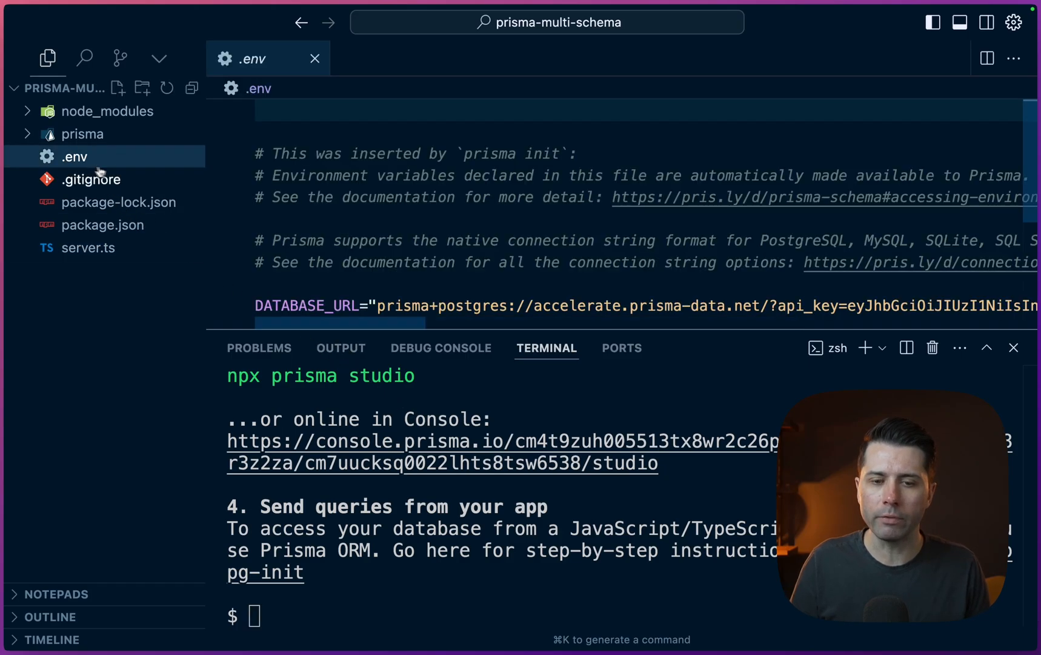
{"action": "double_click", "coordinate": [307, 201]}
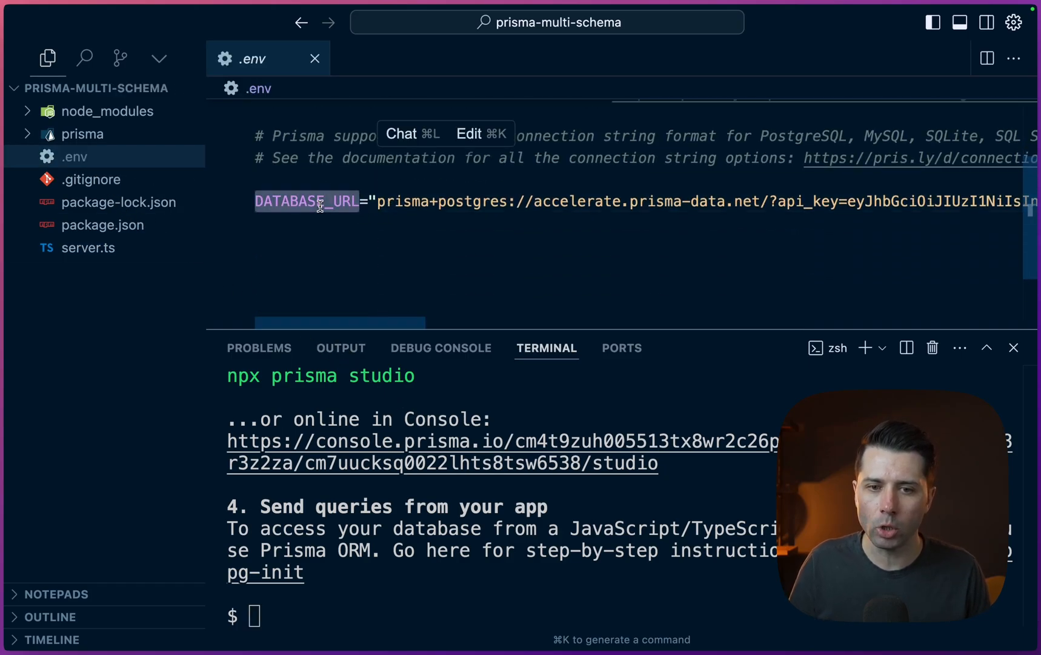
{"action": "double_click", "coordinate": [404, 201]}
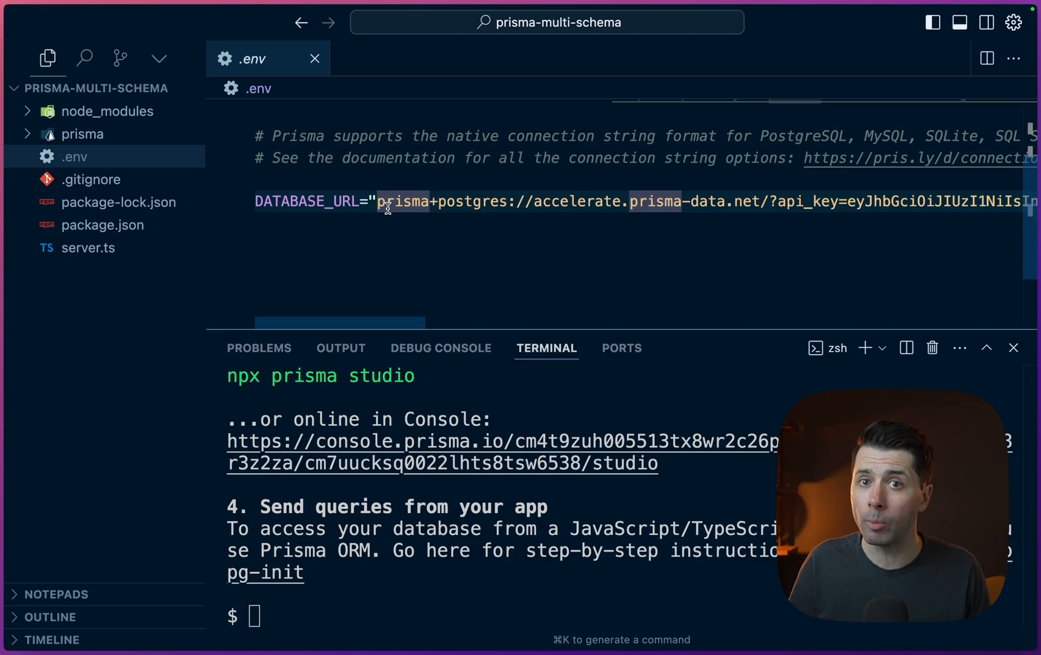
{"action": "double_click", "coordinate": [575, 201]}
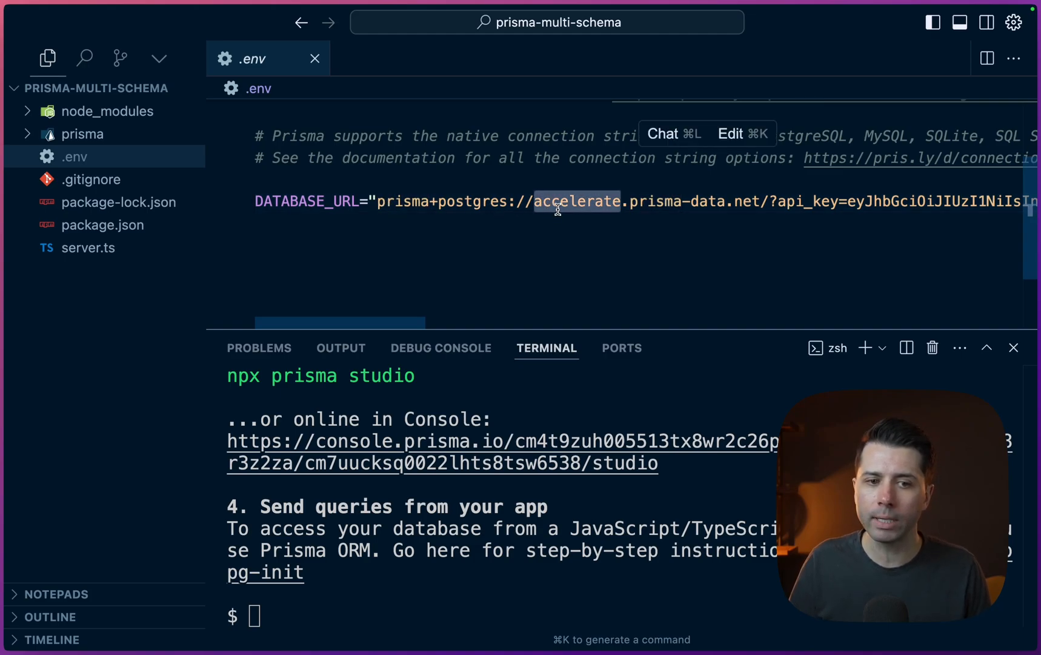
{"action": "left_click", "coordinate": [82, 133]}
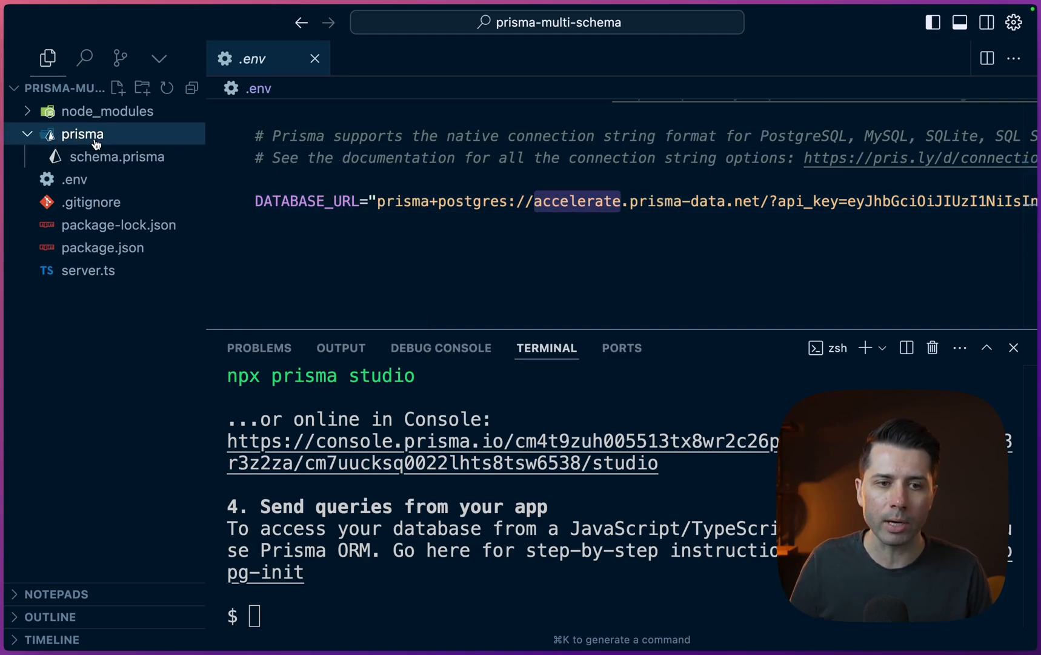
{"action": "left_click", "coordinate": [119, 156]}
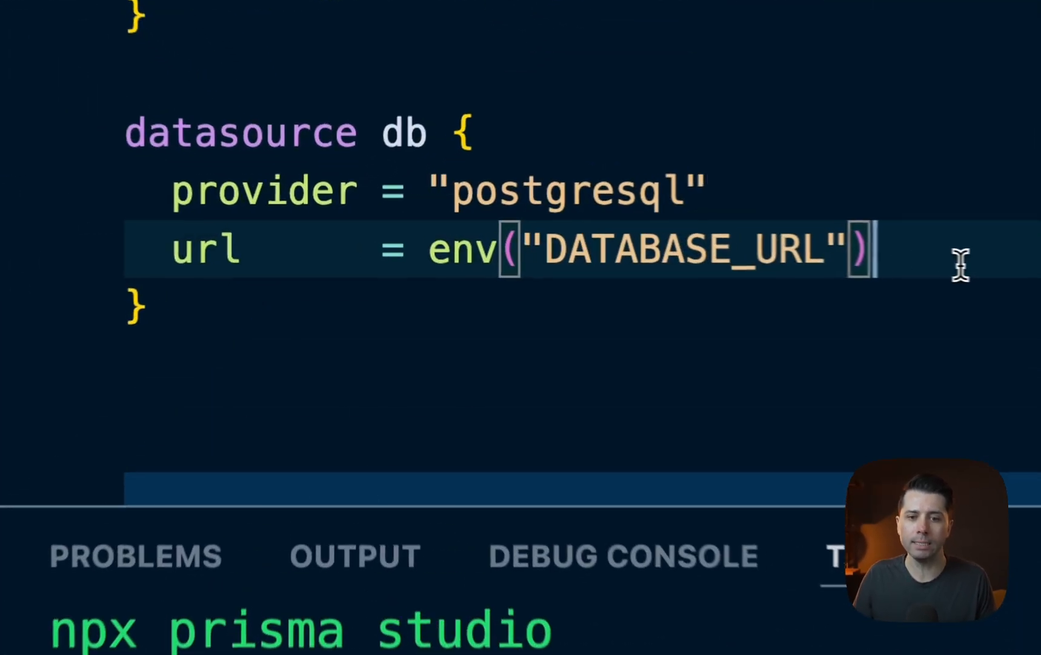
{"action": "type", "text": "schemas = [\"public\", \"auth\"]"}
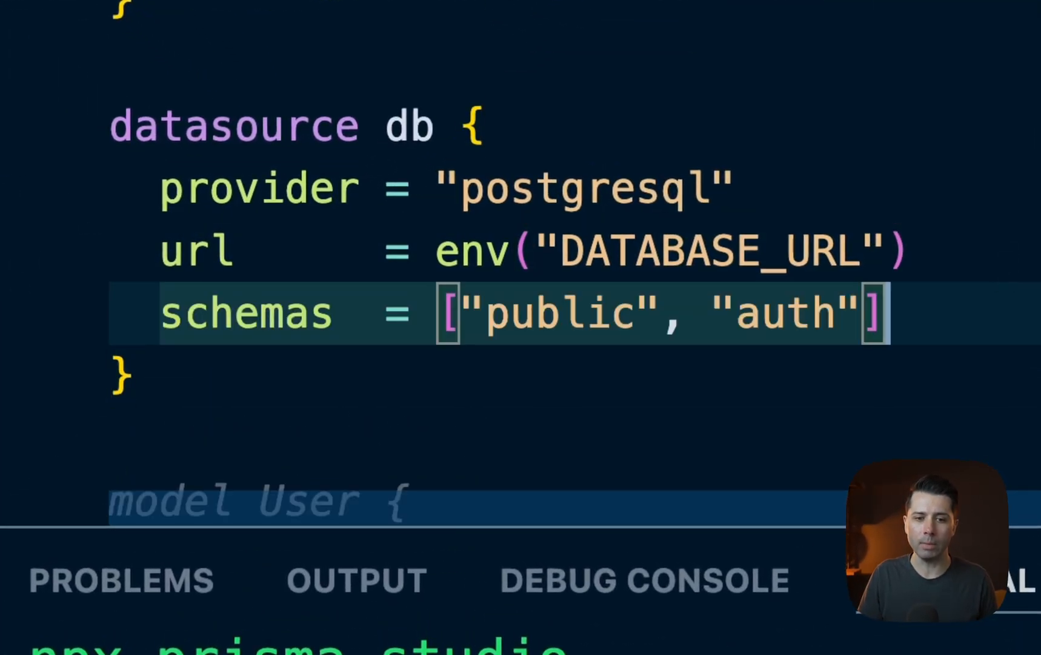
{"action": "double_click", "coordinate": [560, 312]}
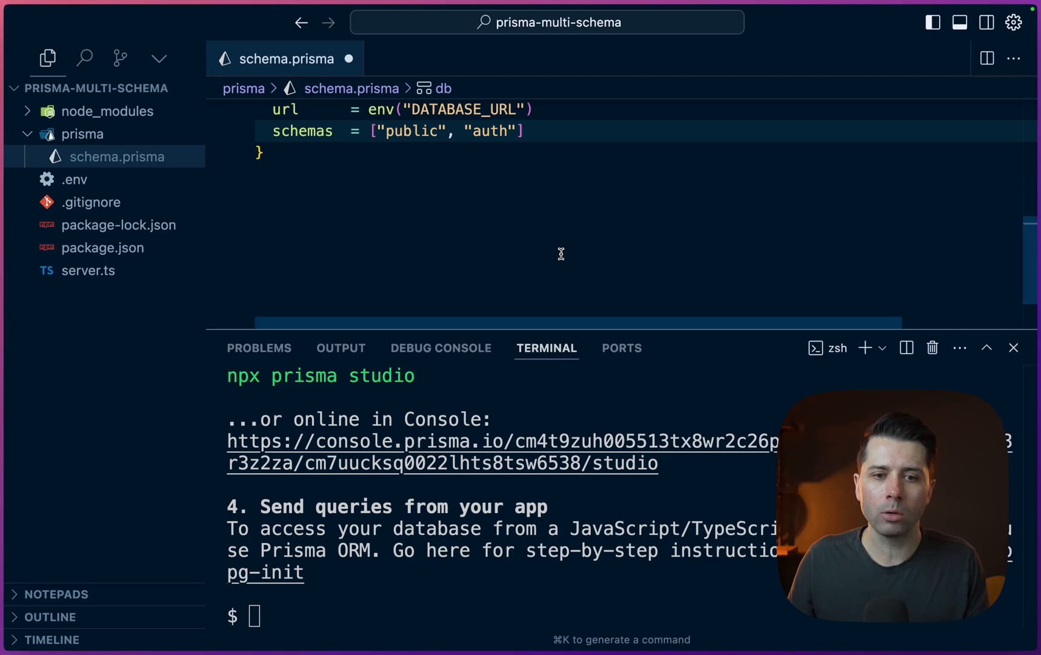
{"action": "type", "text": "model User {"}
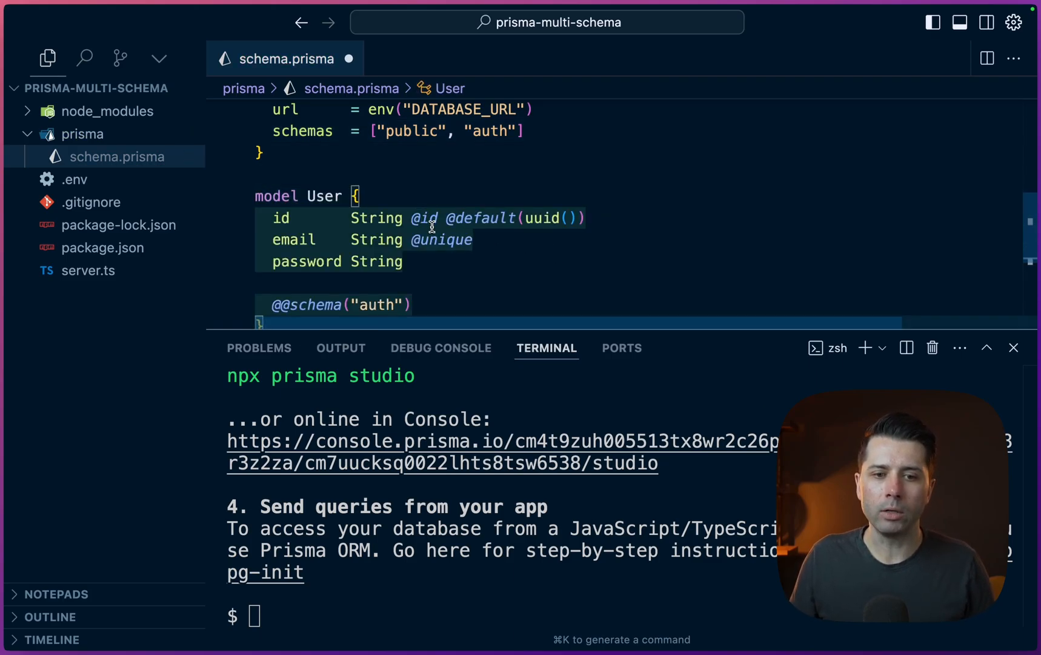
{"action": "double_click", "coordinate": [293, 240]}
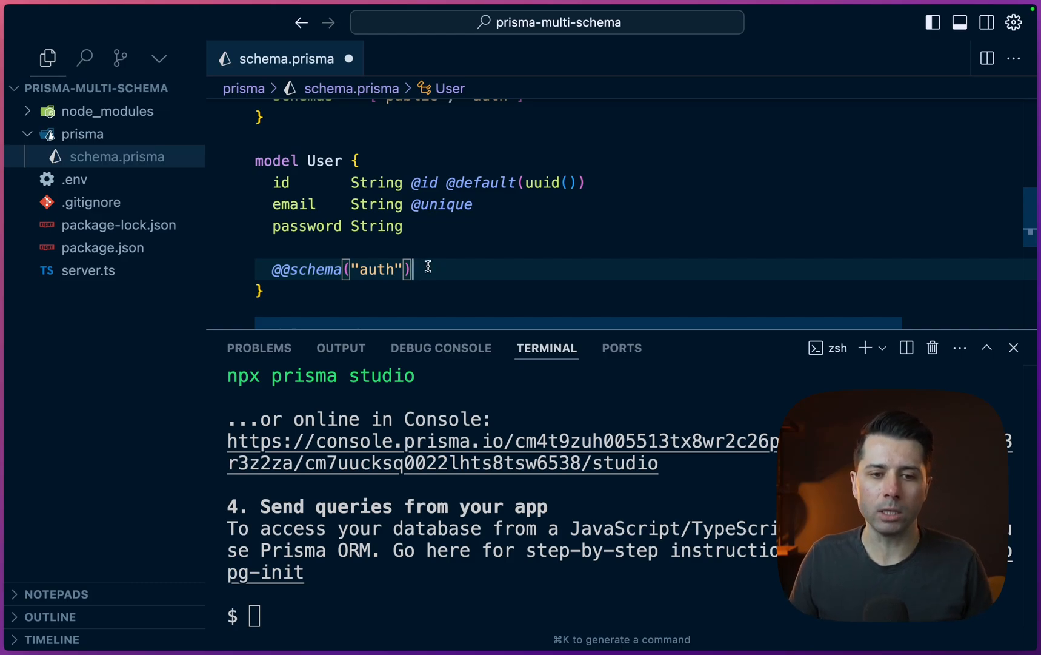
{"action": "scroll", "scroll_direction": "down", "scroll_amount": 3}
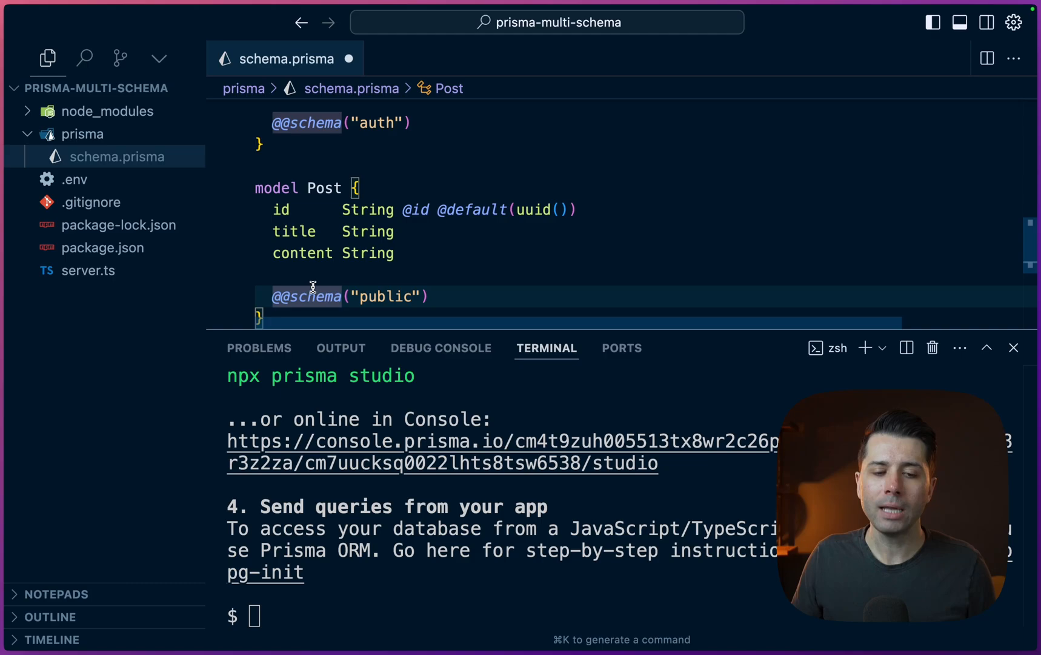
{"action": "double_click", "coordinate": [384, 296]}
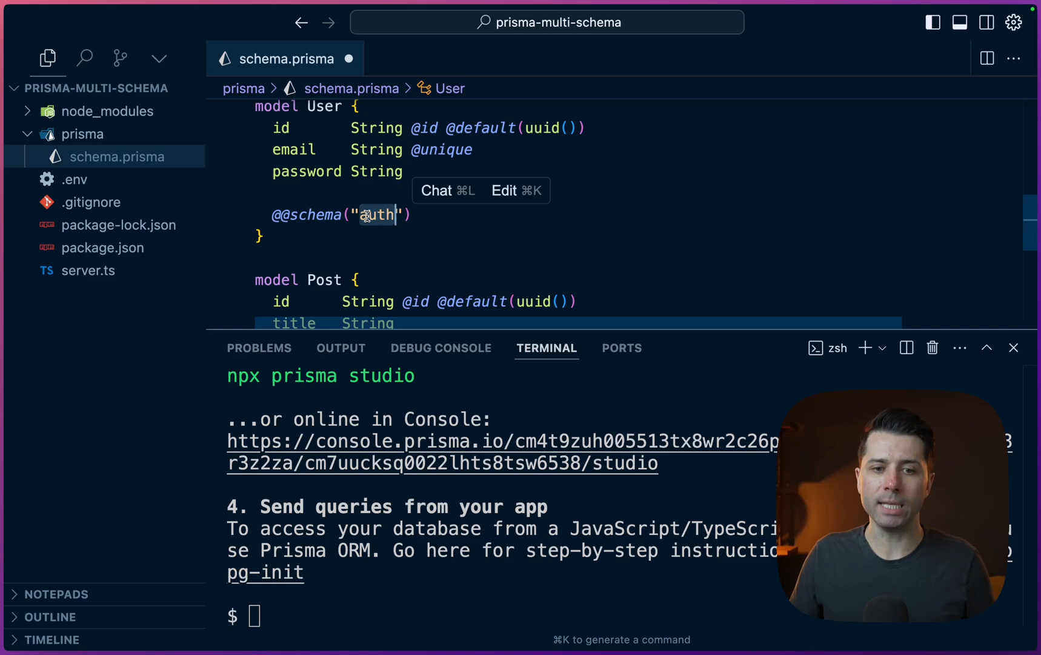
{"action": "type", "text": "other"}
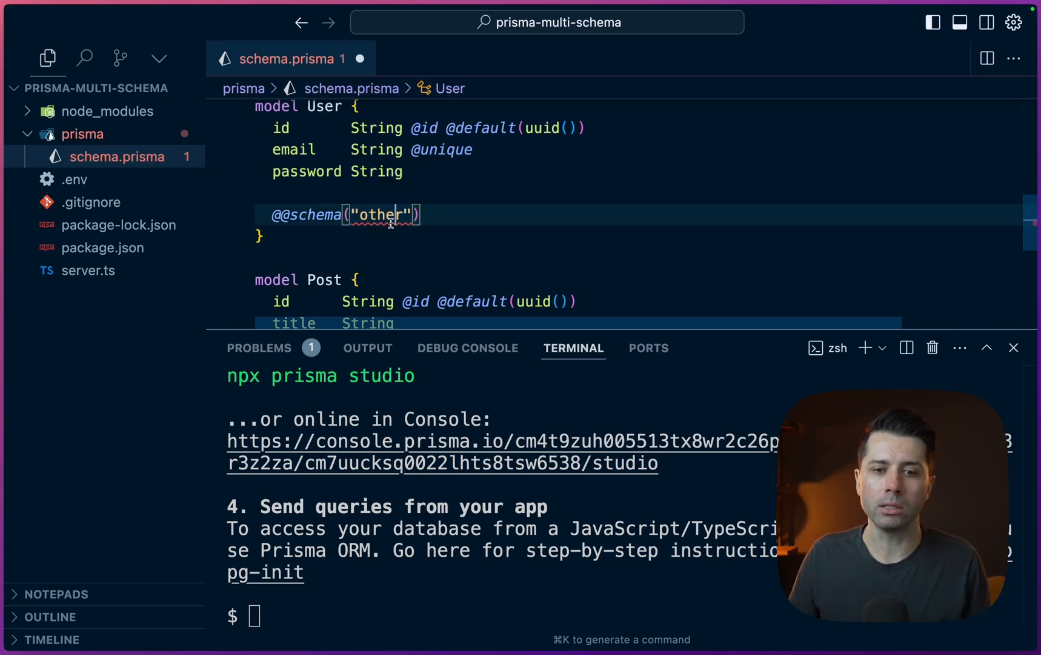
{"action": "type", "text": "auth"}
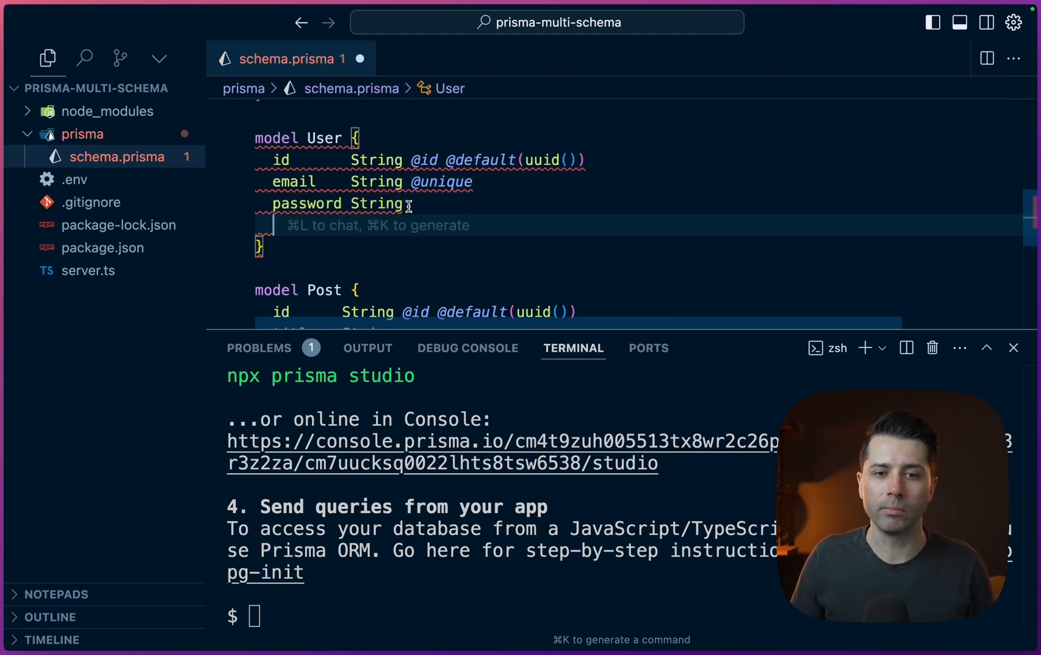
{"action": "type", "text": "@@schema('"}
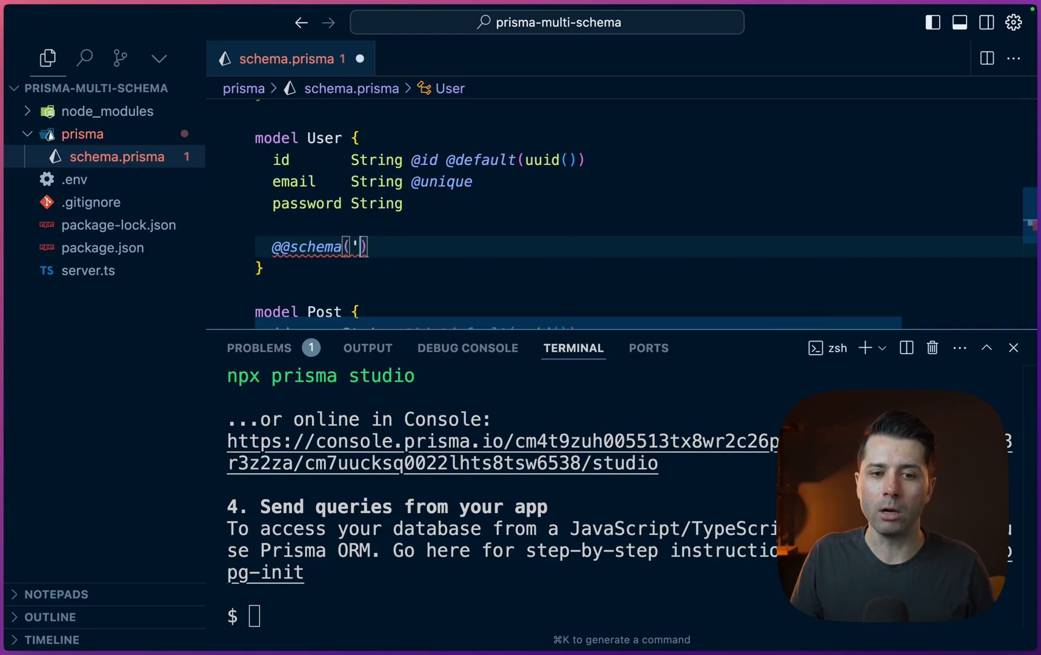
{"action": "type", "text": "auth\""}
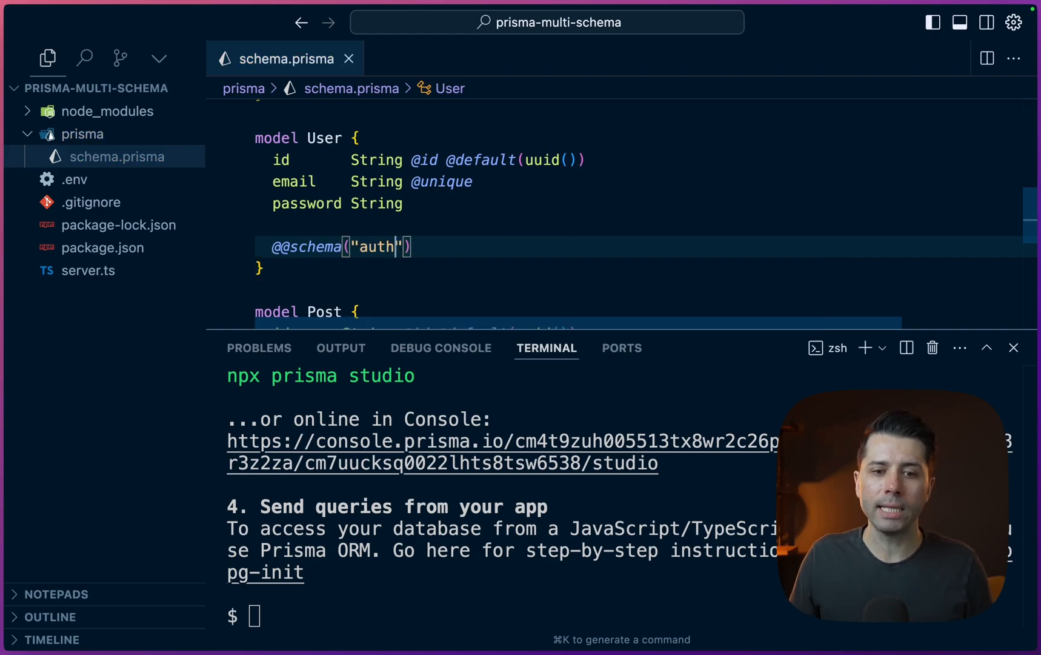
{"action": "type", "text": "c"}
{"action": "left_click", "coordinate": [617, 617]}
{"action": "type", "text": "npx pris"}
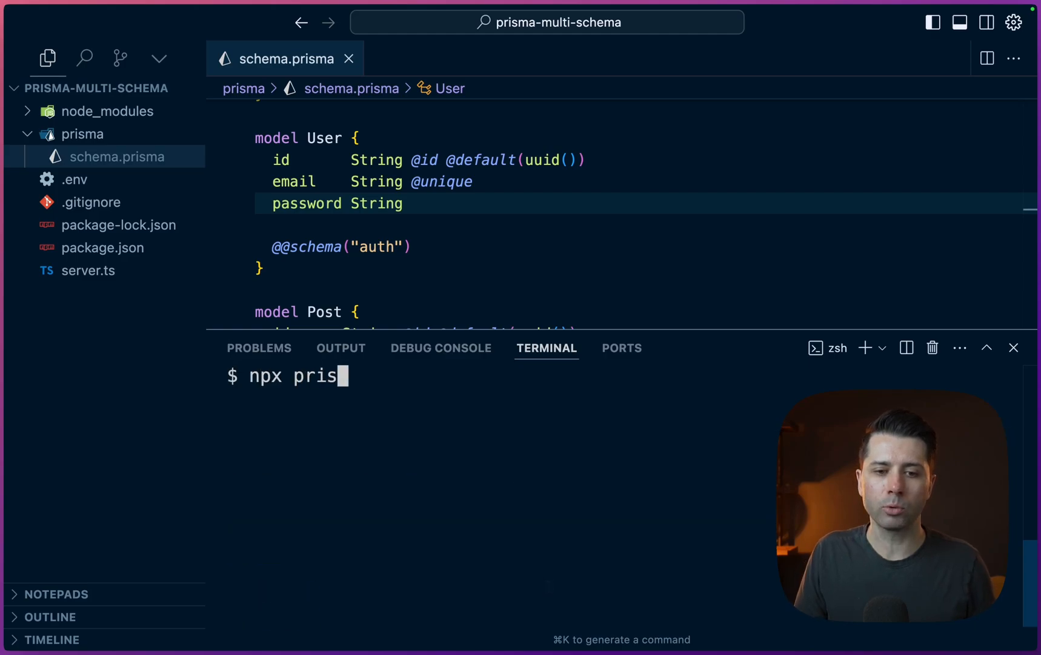
Run prisma migrate, review the init migration.sql creating auth.User, then close it
{"action": "type", "text": "ma migrat"}
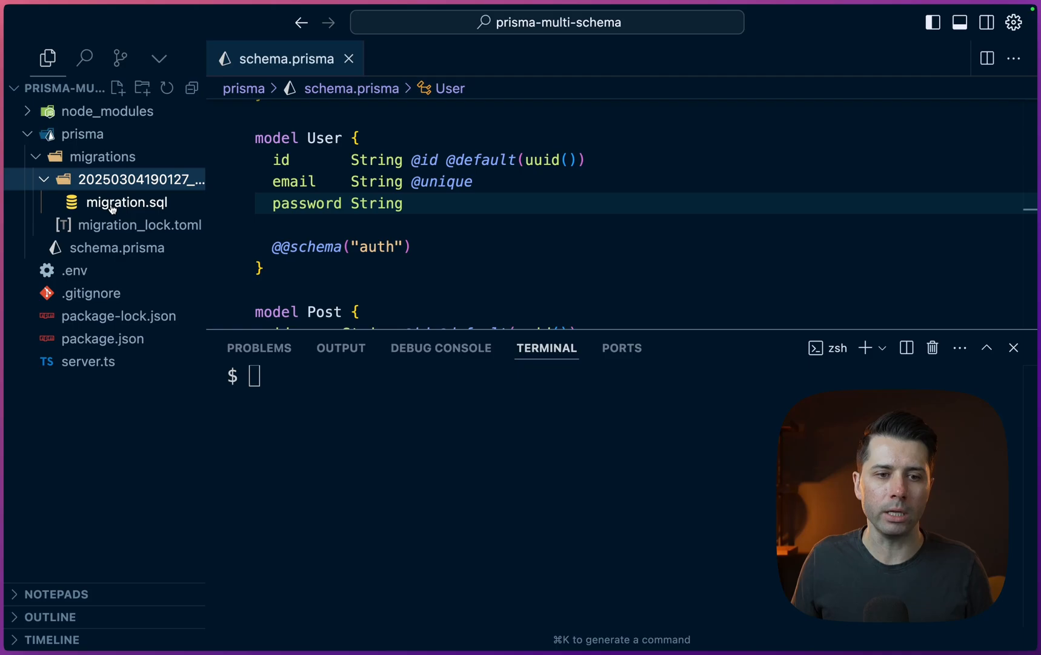
{"action": "left_click", "coordinate": [127, 202]}
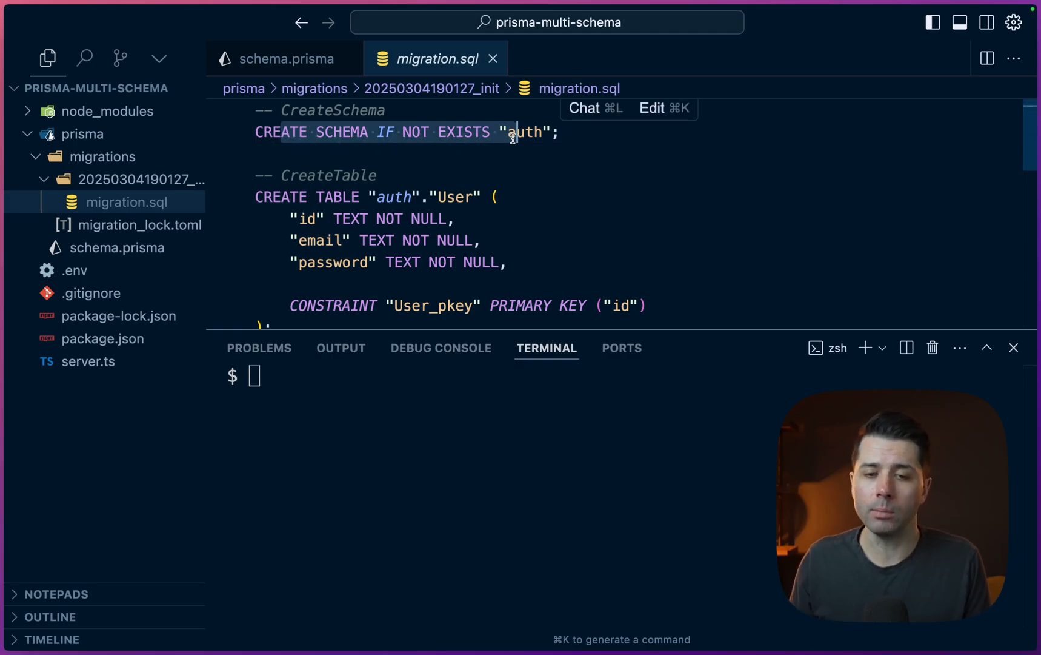
{"action": "left_click", "coordinate": [286, 58]}
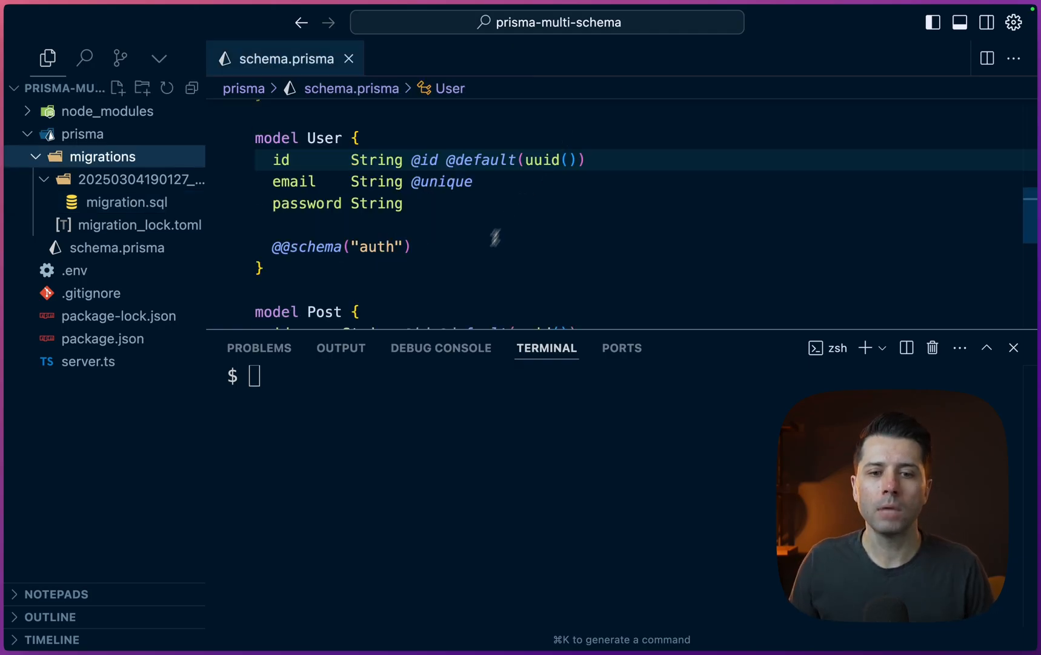
Create prisma/seed.ts and generate seed code for sample users and posts via Cmd+K
{"action": "left_click", "coordinate": [82, 134]}
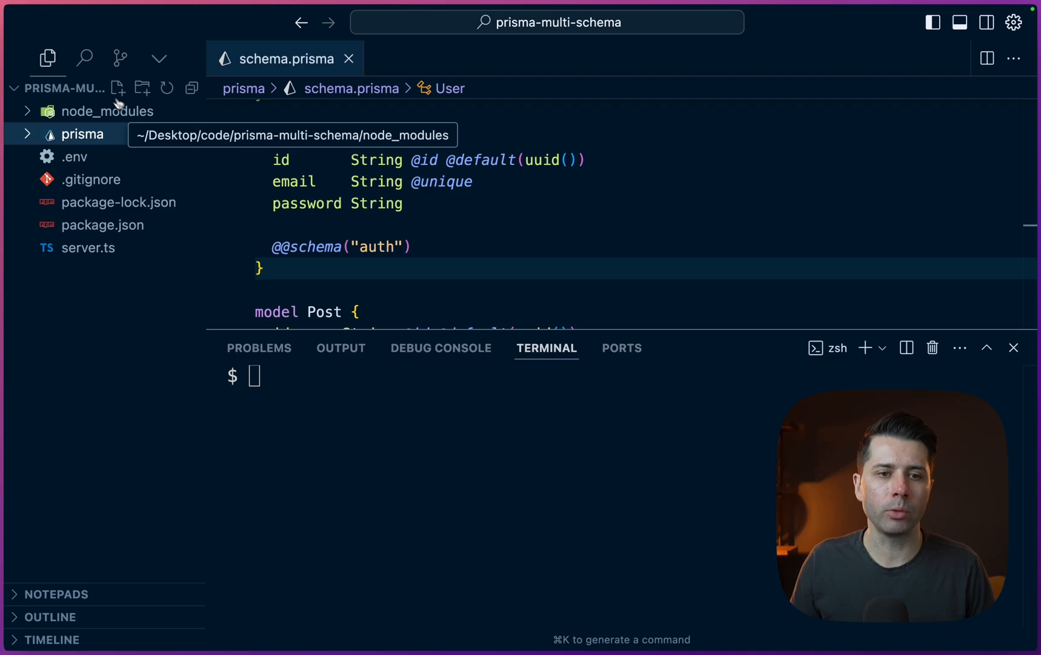
{"action": "left_click", "coordinate": [118, 87]}
{"action": "type", "text": "seed.ts"}
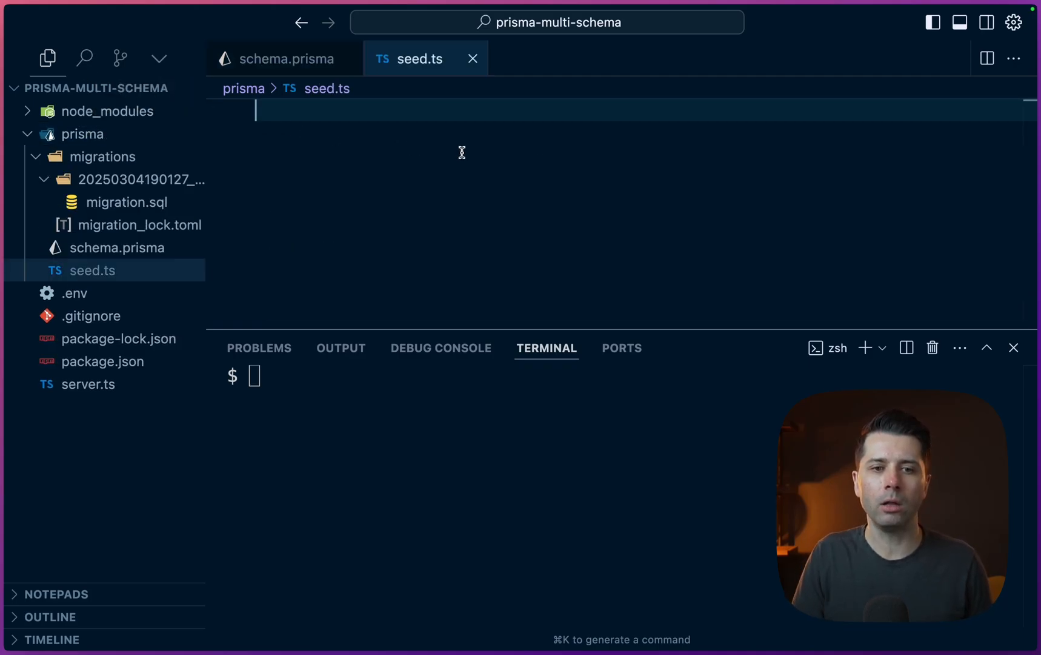
{"action": "type", "text": "pl"}
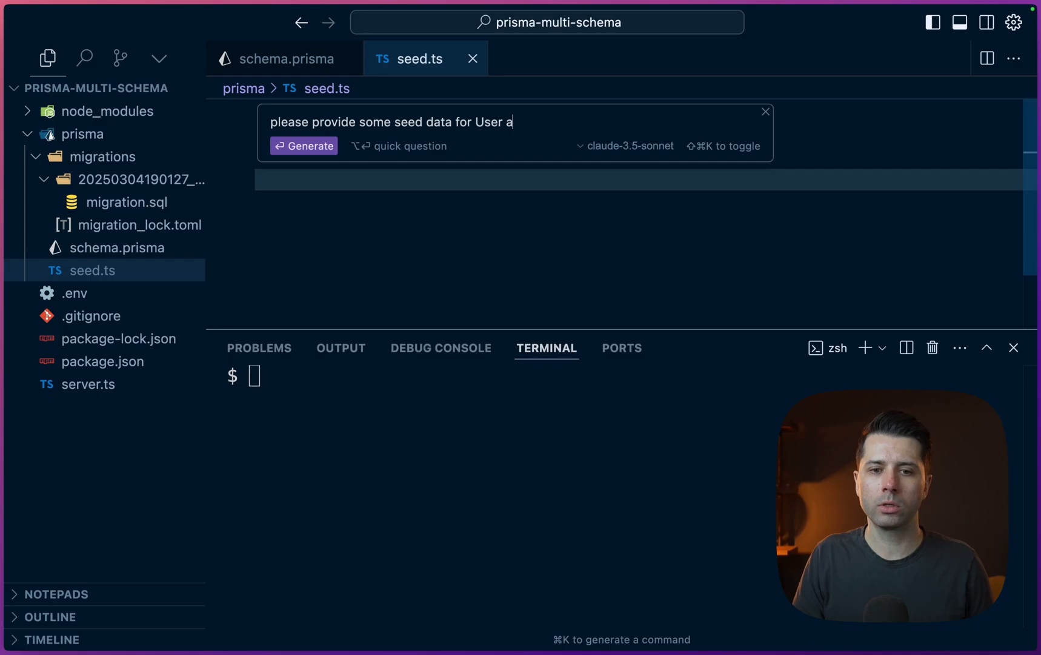
{"action": "type", "text": "nd Post"}
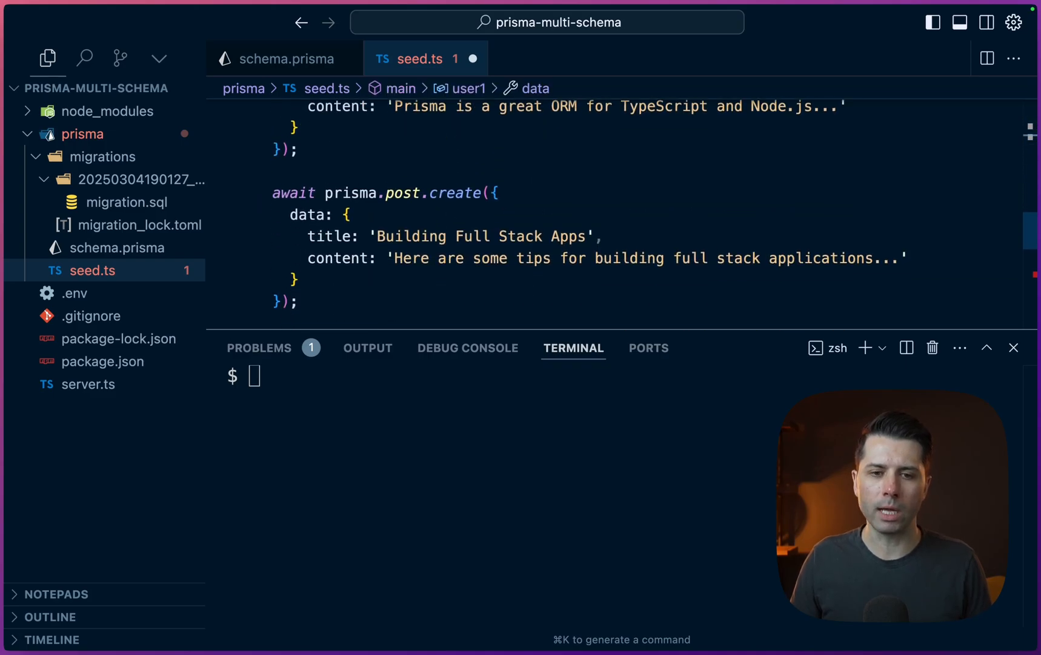
{"action": "scroll", "scroll_direction": "down", "scroll_amount": 3}
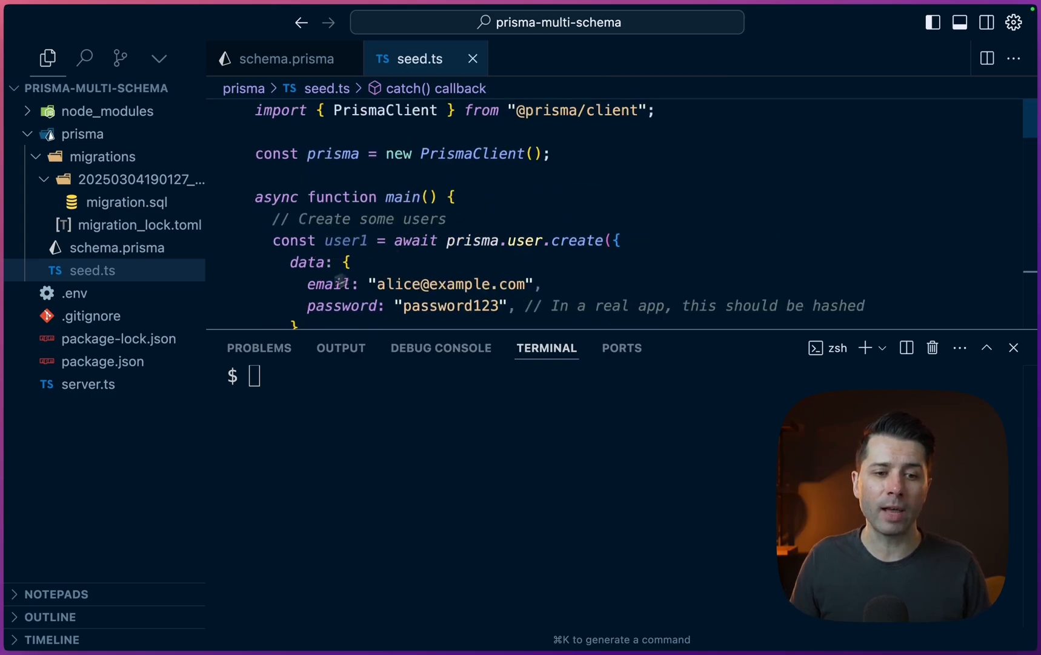
Add a prisma seed entry "tsx prisma/seed.ts" to package.json and run npx prisma db seed
{"action": "left_click", "coordinate": [102, 360]}
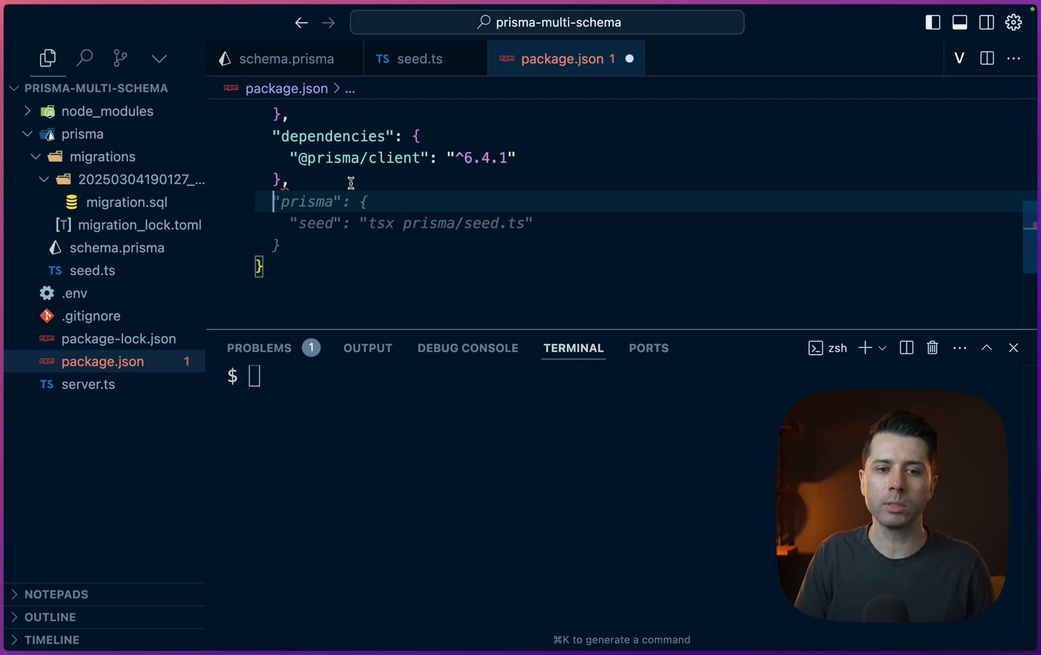
{"action": "double_click", "coordinate": [318, 223]}
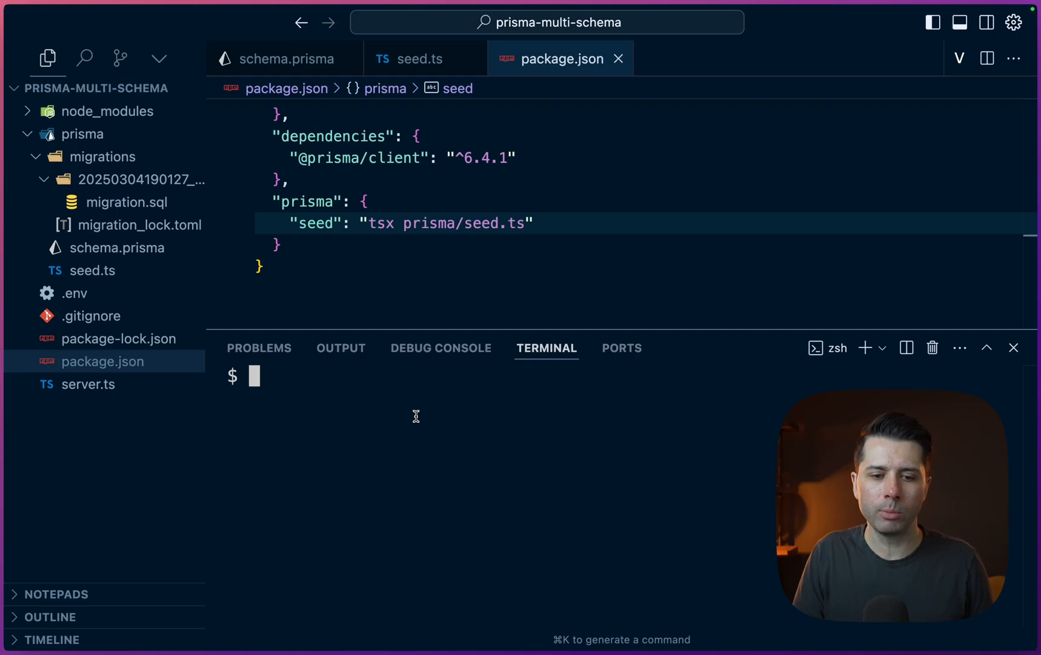
{"action": "type", "text": "npx prisma db"}
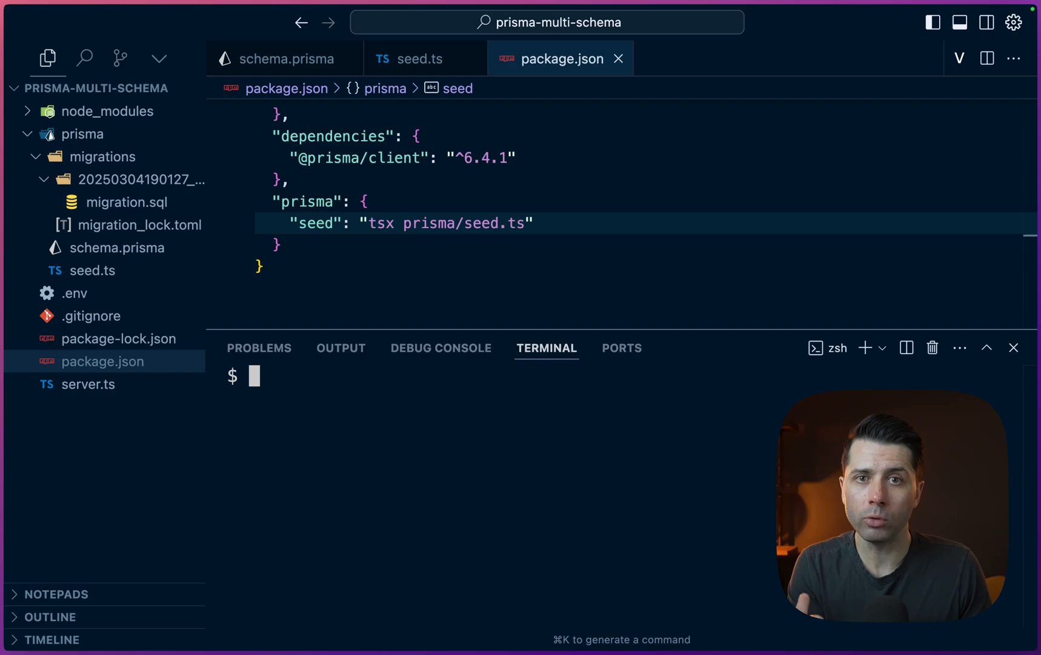
{"action": "type", "text": "n"}
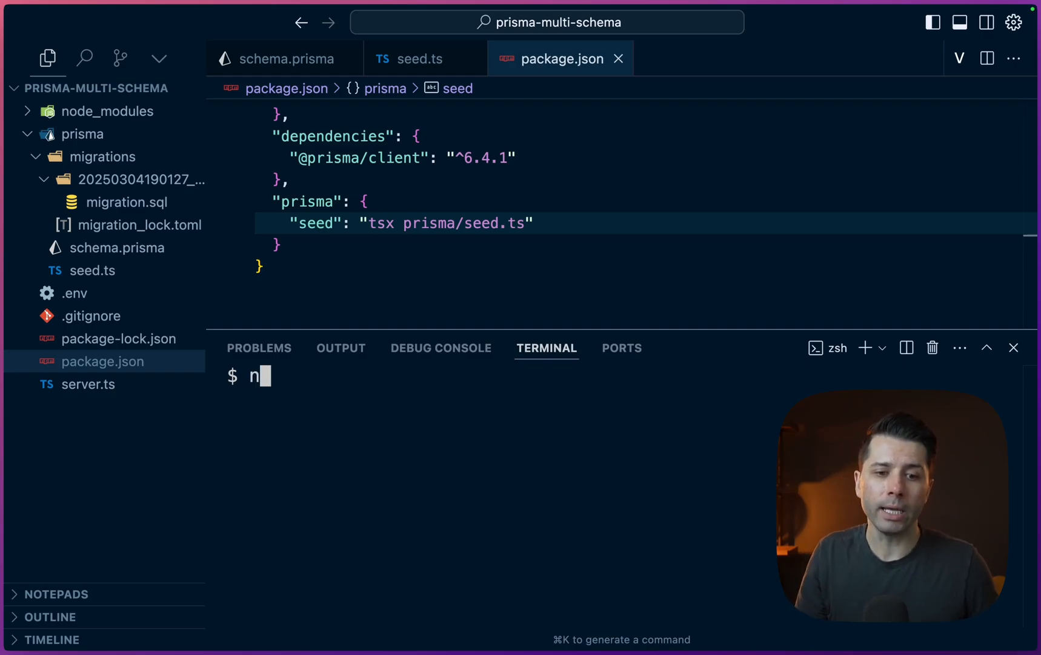
{"action": "type", "text": "px @p"}
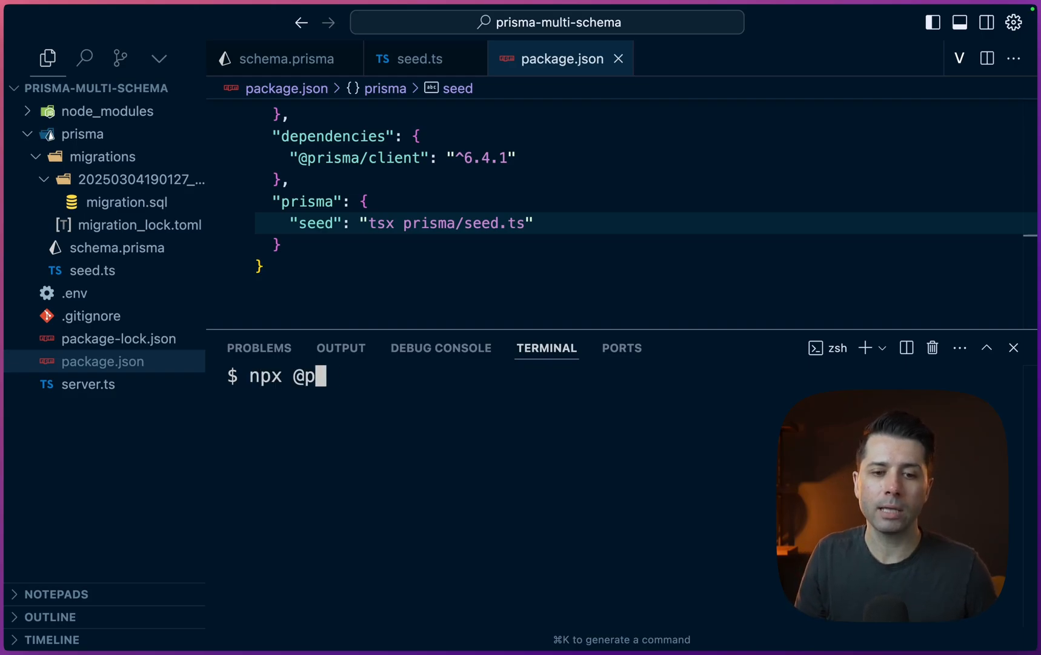
{"action": "type", "text": "risma/ppg-t"}
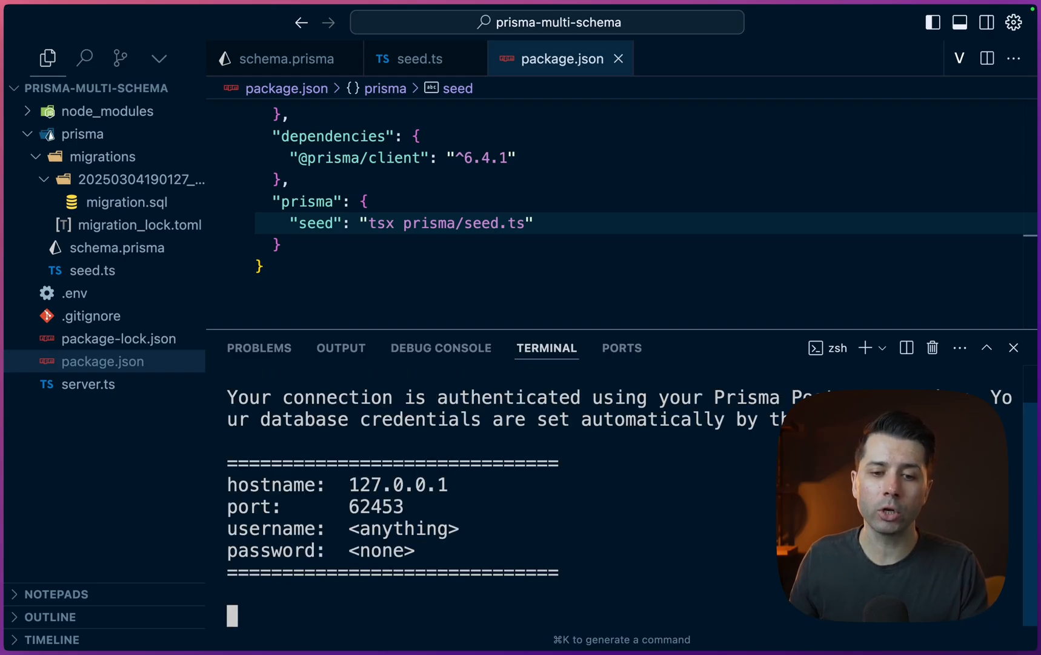
{"action": "mouse_move", "coordinate": [478, 387]}
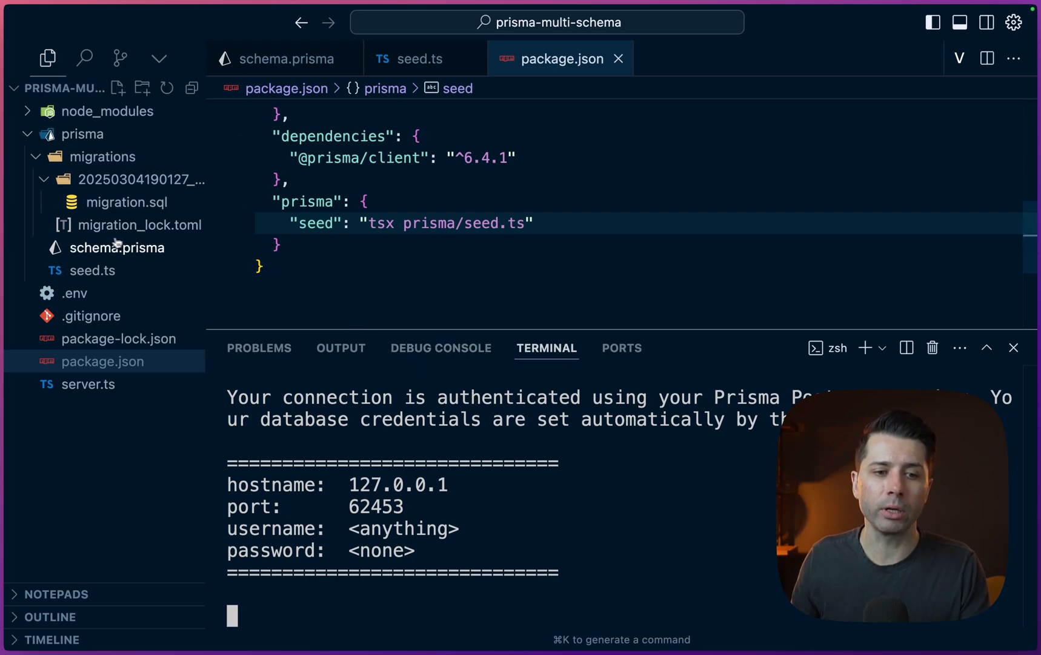
{"action": "left_click", "coordinate": [74, 294]}
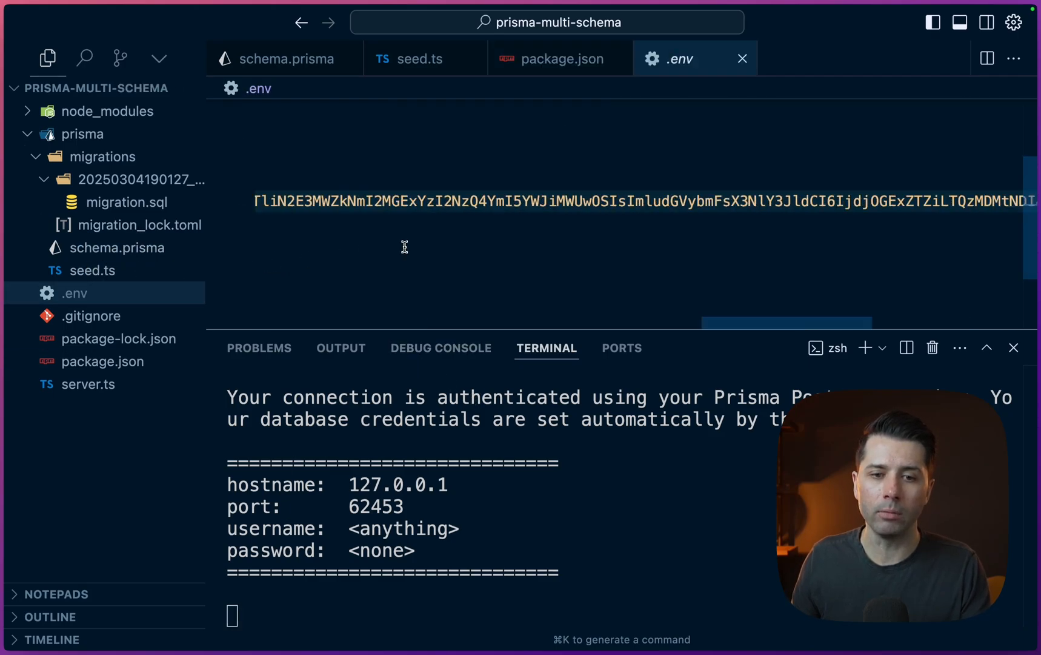
{"action": "scroll", "scroll_direction": "up", "scroll_amount": 3}
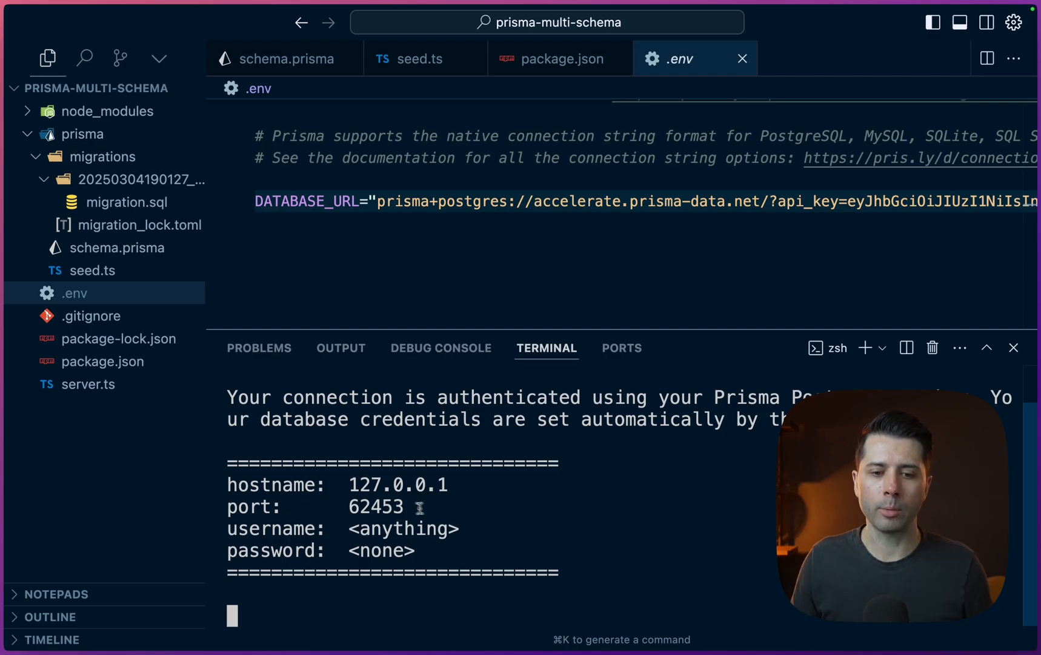
{"action": "double_click", "coordinate": [375, 505]}
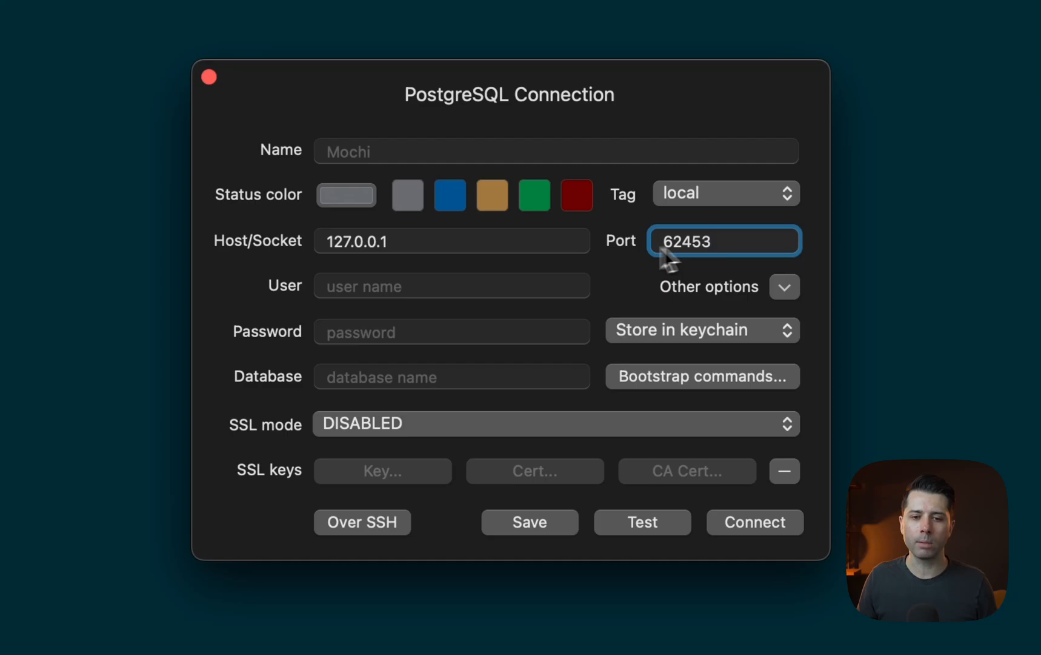
{"action": "mouse_move", "coordinate": [518, 357]}
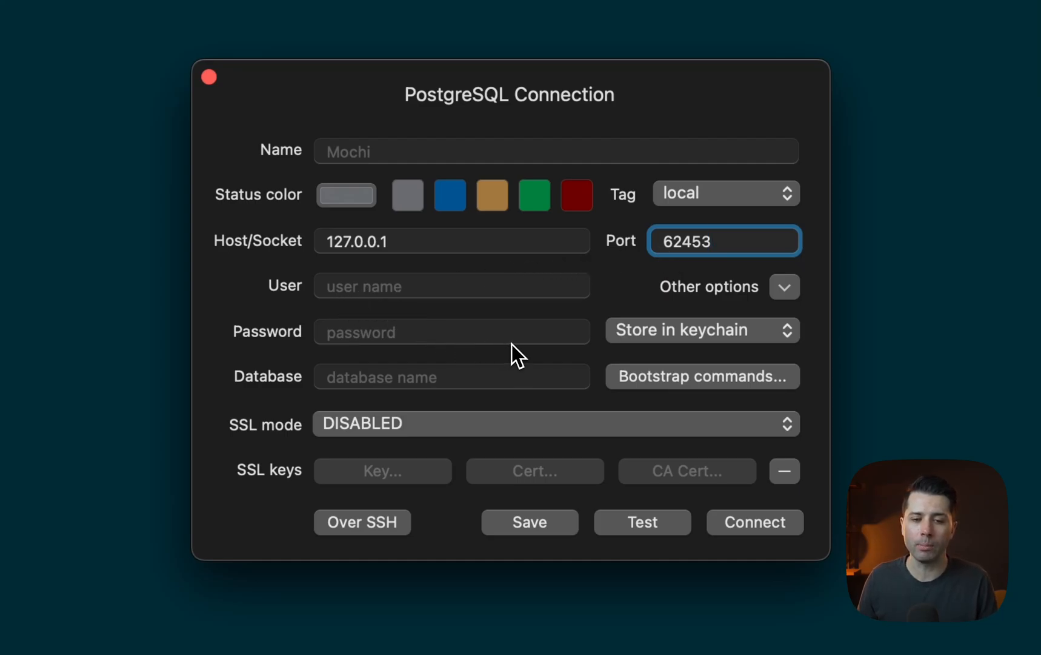
{"action": "mouse_move", "coordinate": [415, 413]}
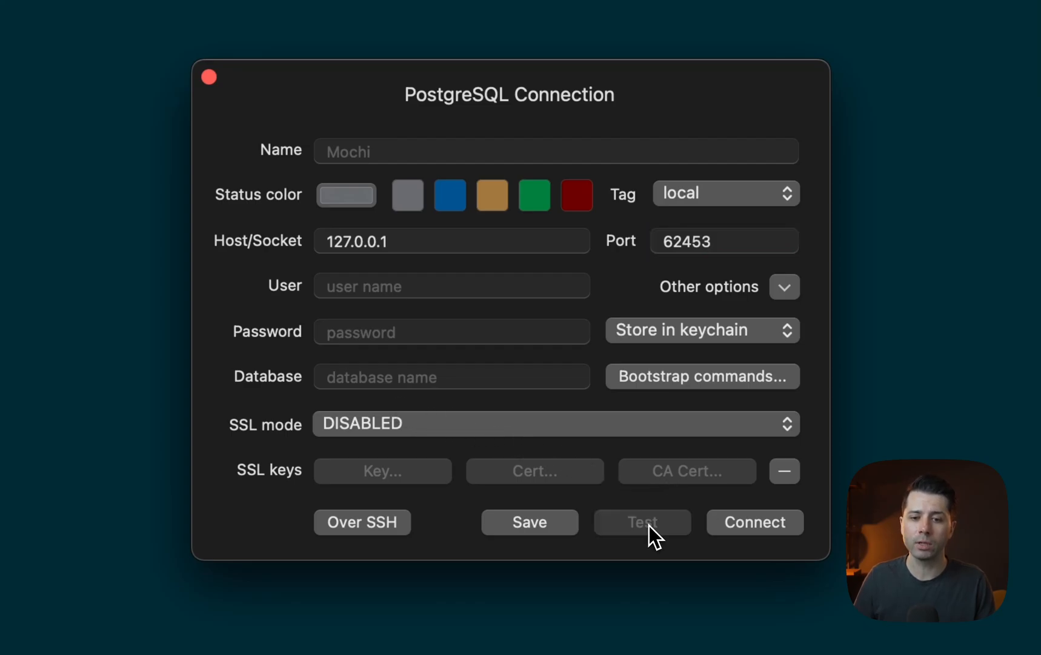
Test and open the TablePlus PostgreSQL connection to 127.0.0.1 port 62453
{"action": "left_click", "coordinate": [641, 521]}
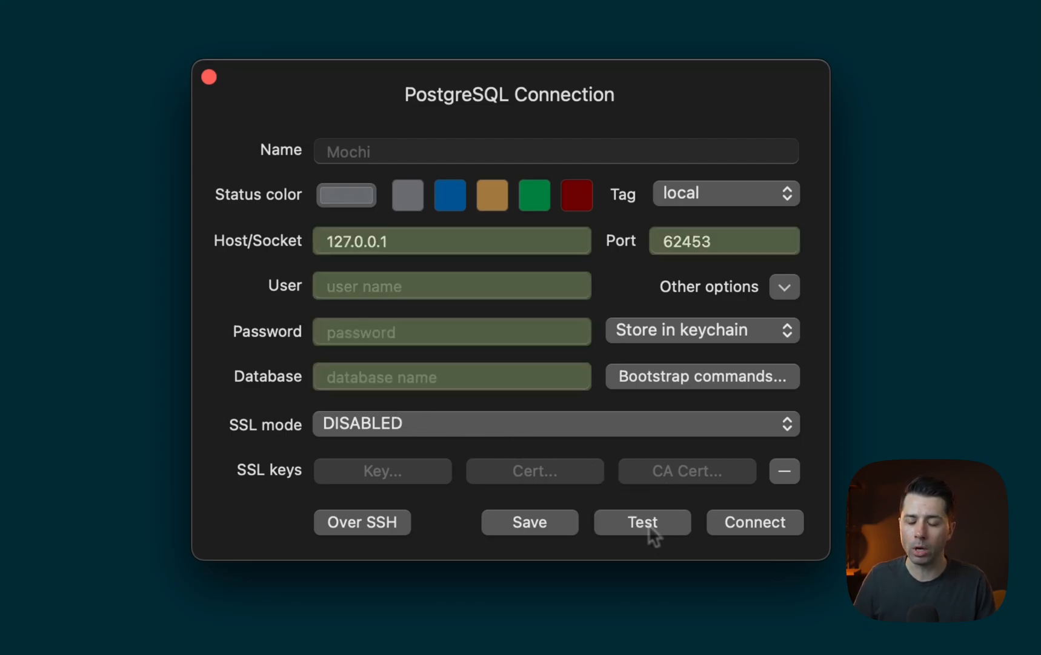
{"action": "left_click", "coordinate": [754, 522]}
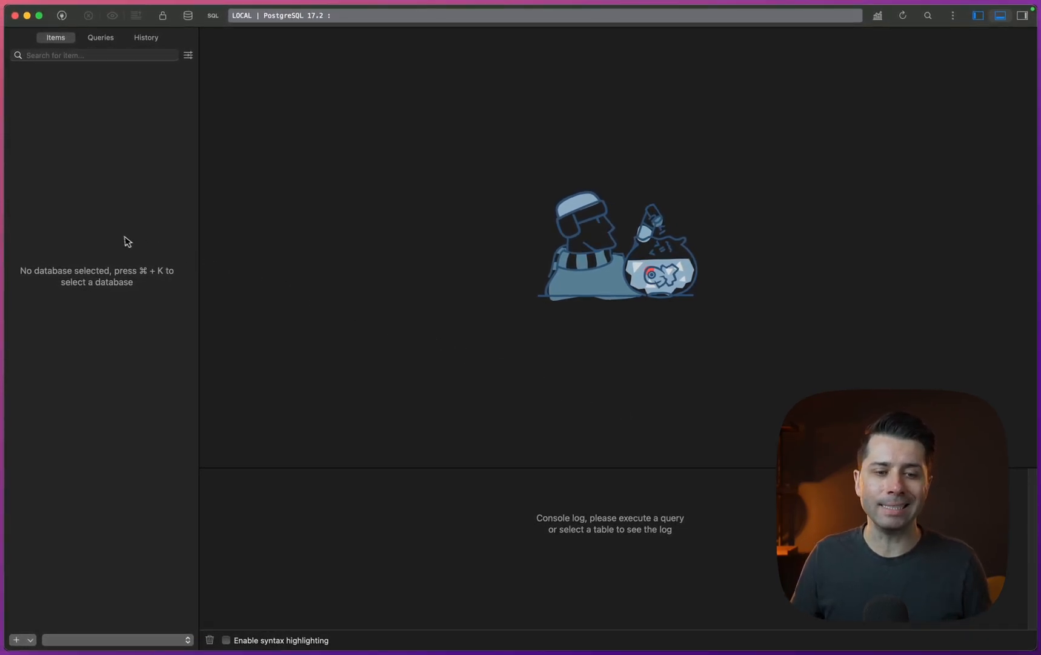
Open the postgres database, view auth.User's two seeded users, then switch back to public
{"action": "key", "text": "cmd+k"}
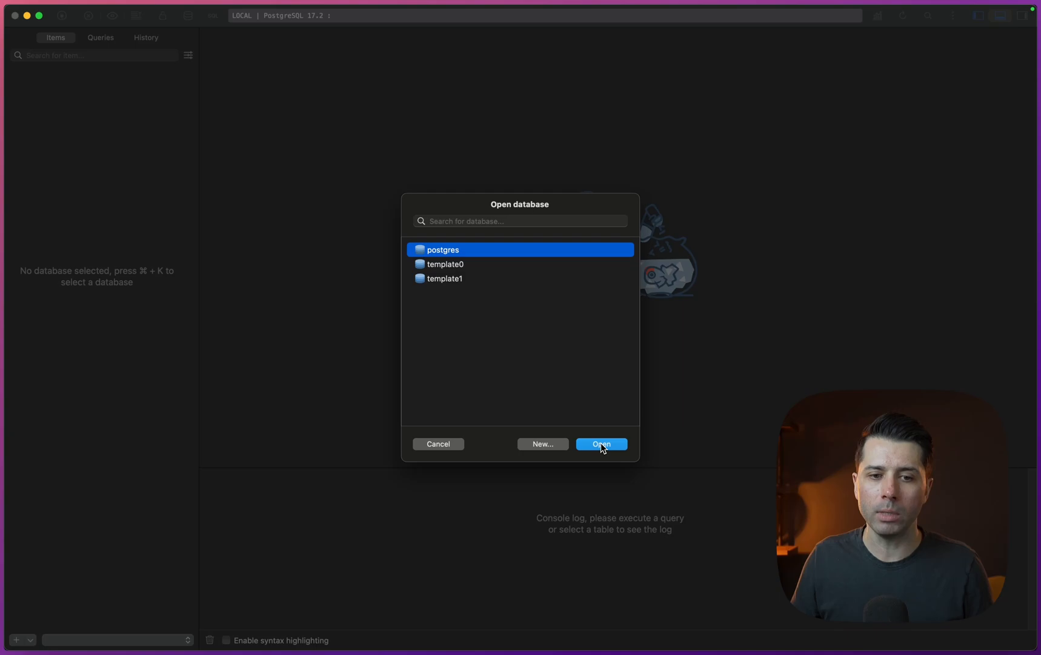
{"action": "left_click", "coordinate": [601, 443]}
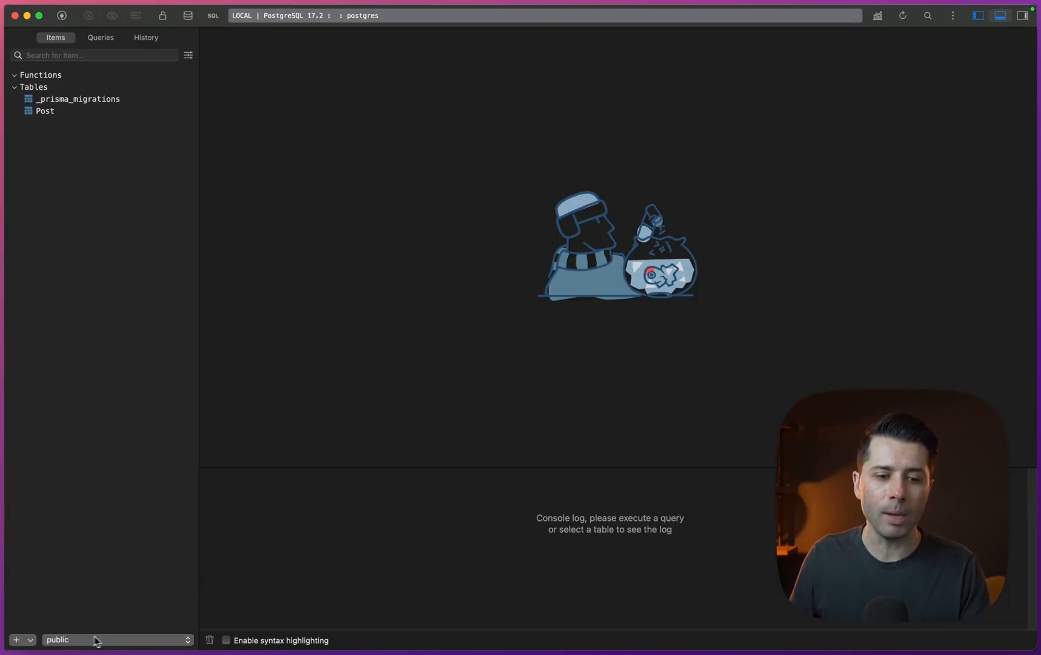
{"action": "left_click", "coordinate": [116, 639]}
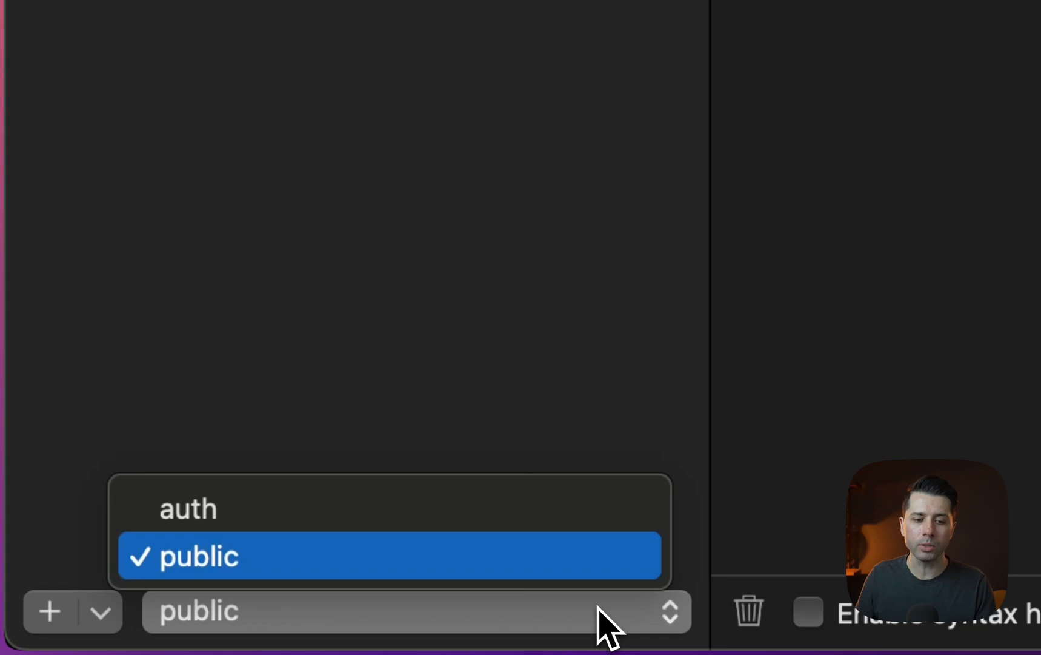
{"action": "mouse_move", "coordinate": [188, 508]}
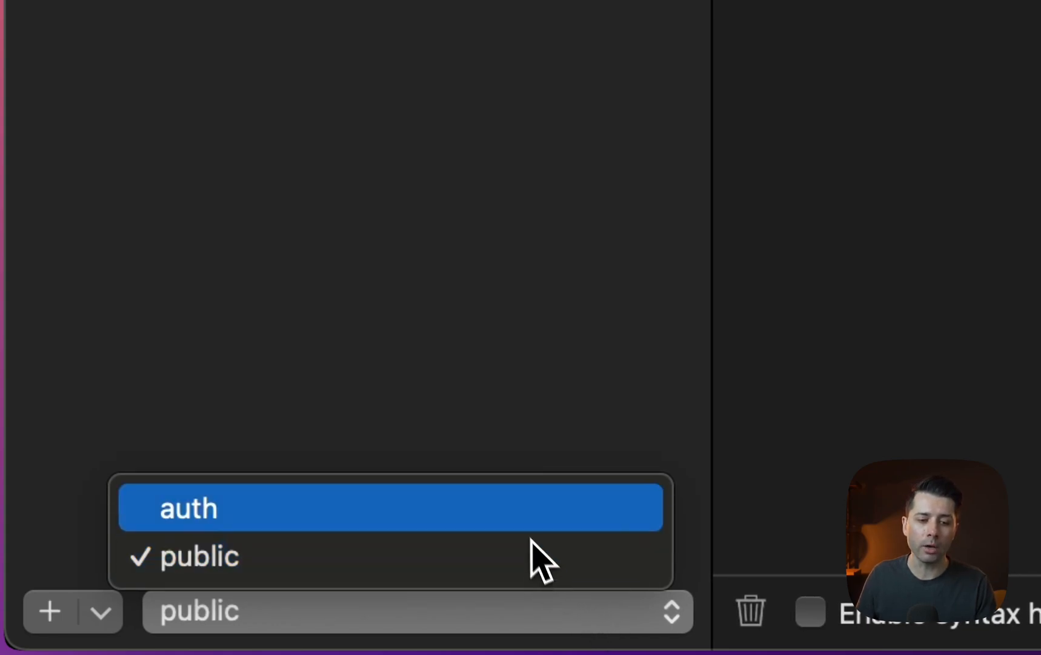
{"action": "left_click", "coordinate": [188, 508]}
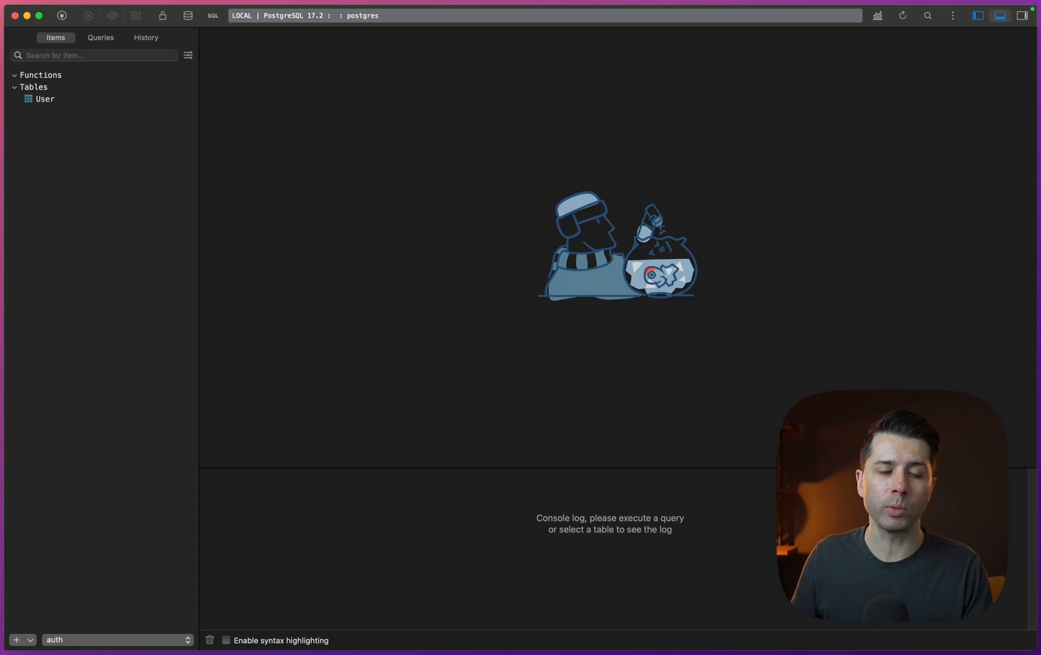
{"action": "left_click", "coordinate": [45, 98]}
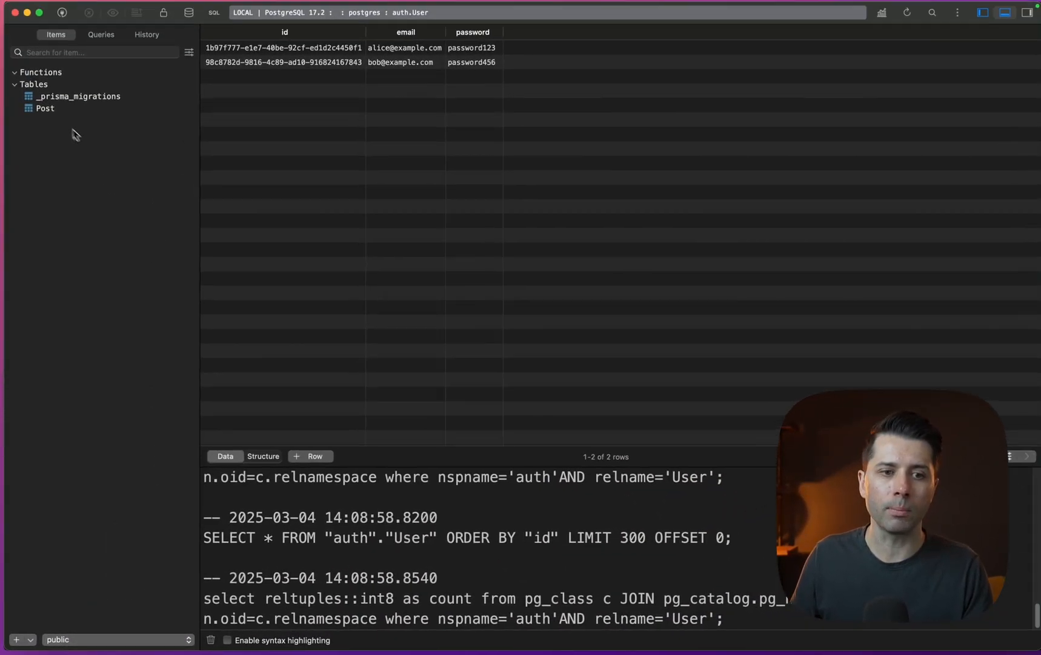
{"action": "left_click", "coordinate": [45, 111]}
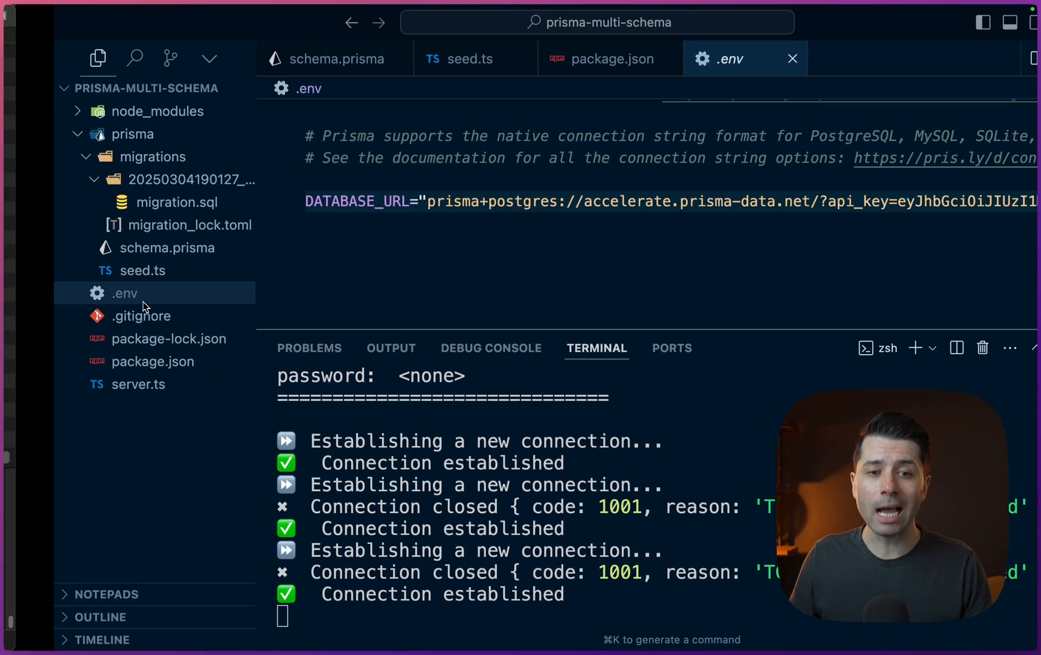
Import PrismaClient and add an async main fetching users with prisma.user.findMany and logging them
{"action": "left_click", "coordinate": [323, 59]}
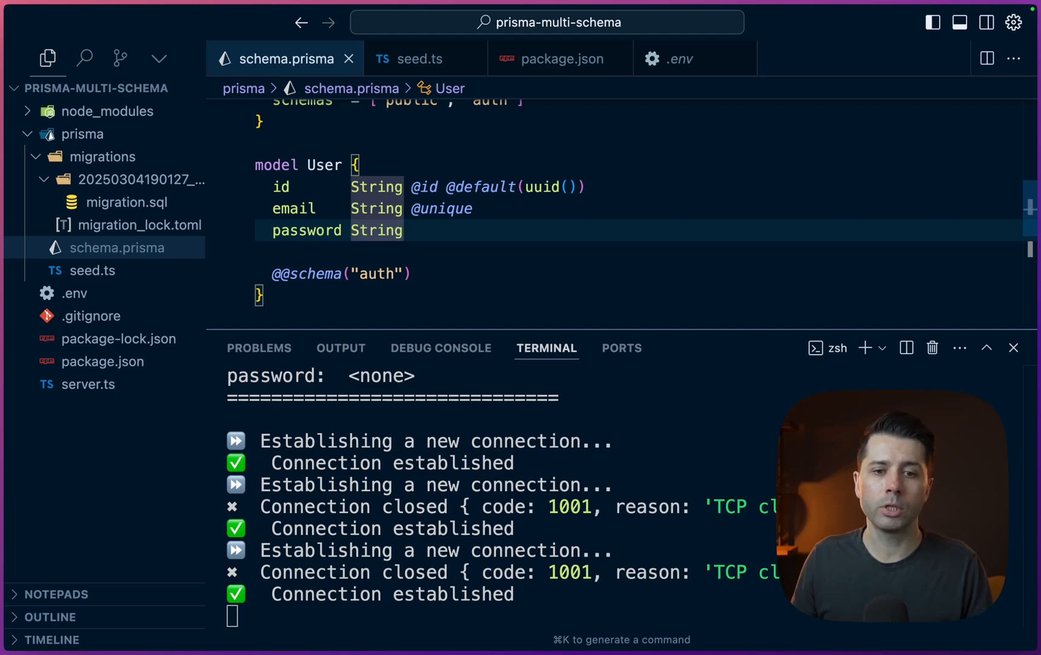
{"action": "left_click", "coordinate": [89, 384]}
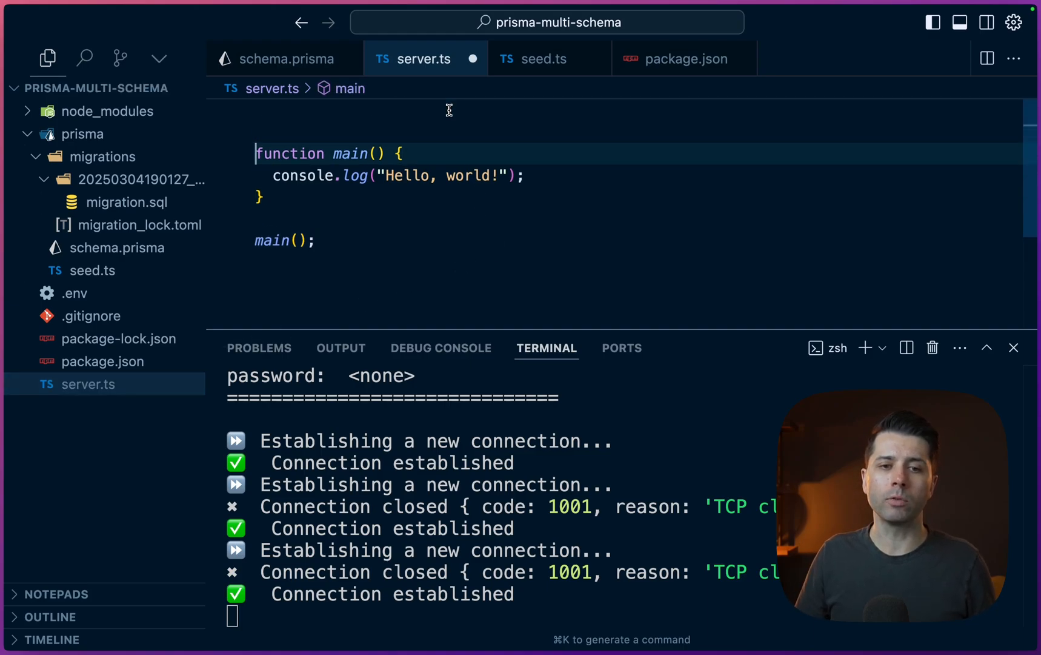
{"action": "type", "text": "import { PrismaClient } from \"@prisma/client\";"}
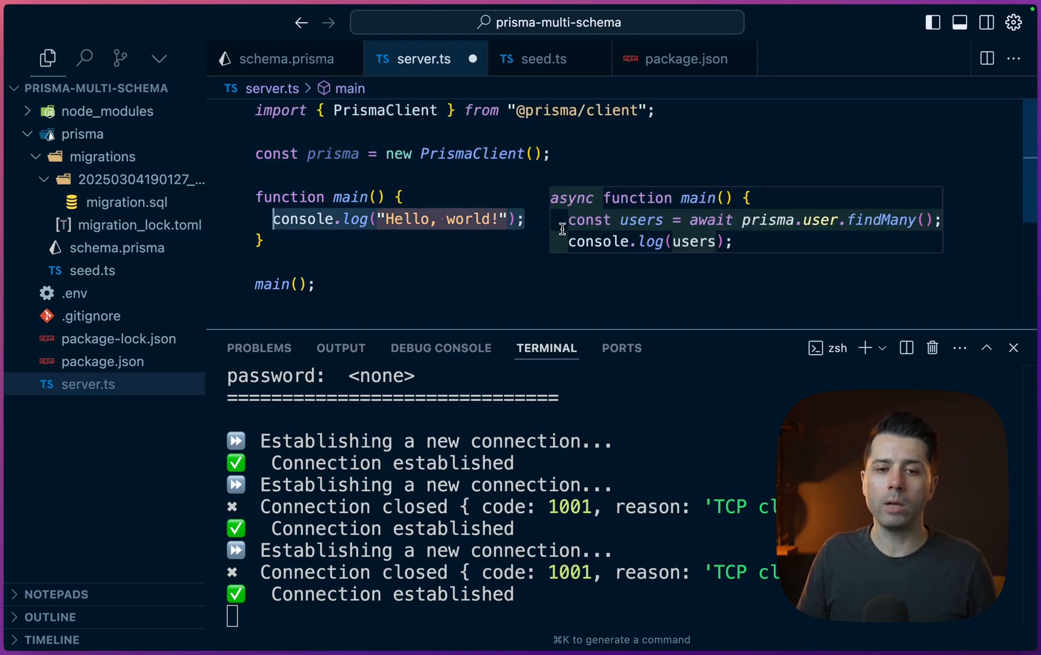
{"action": "type", "text": "const users ="}
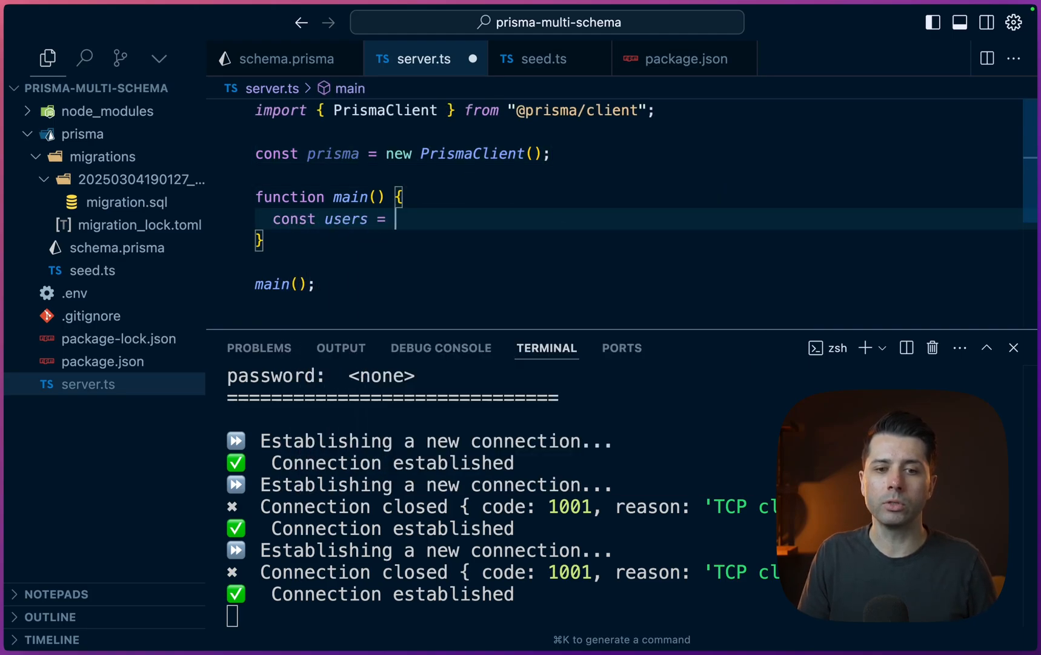
{"action": "type", "text": "await prisma.user"}
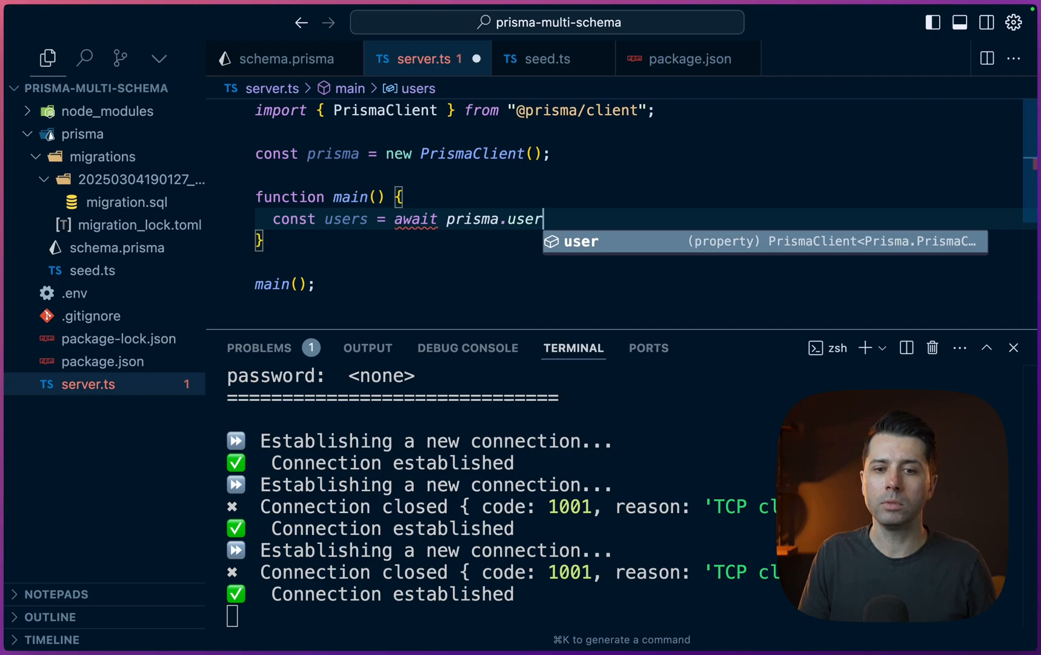
{"action": "type", "text": ".findMany();"}
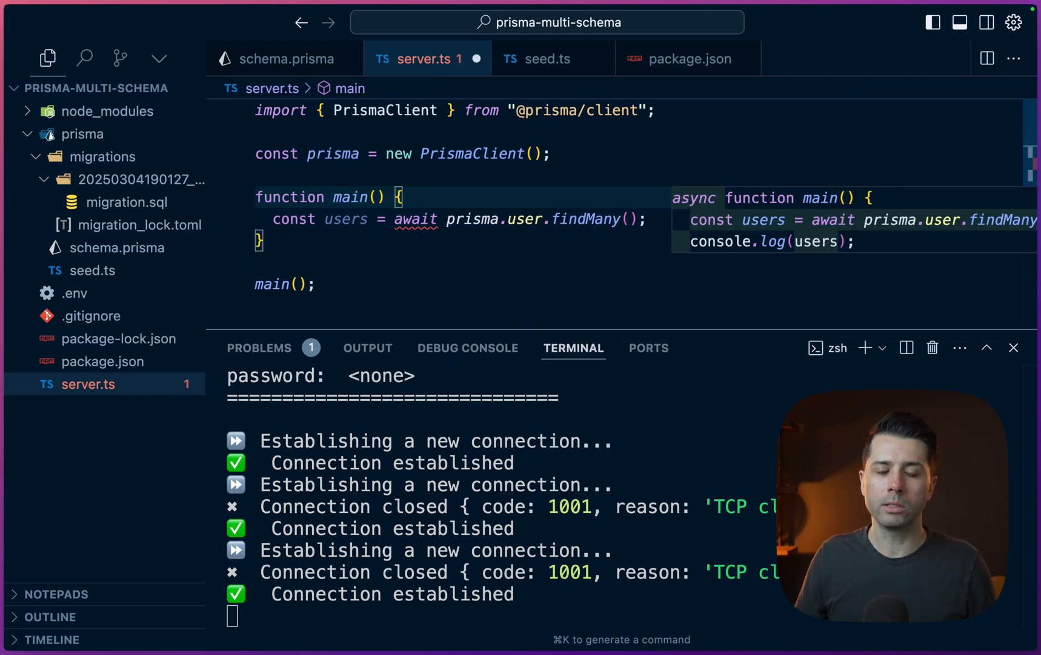
{"action": "key", "text": "Tab"}
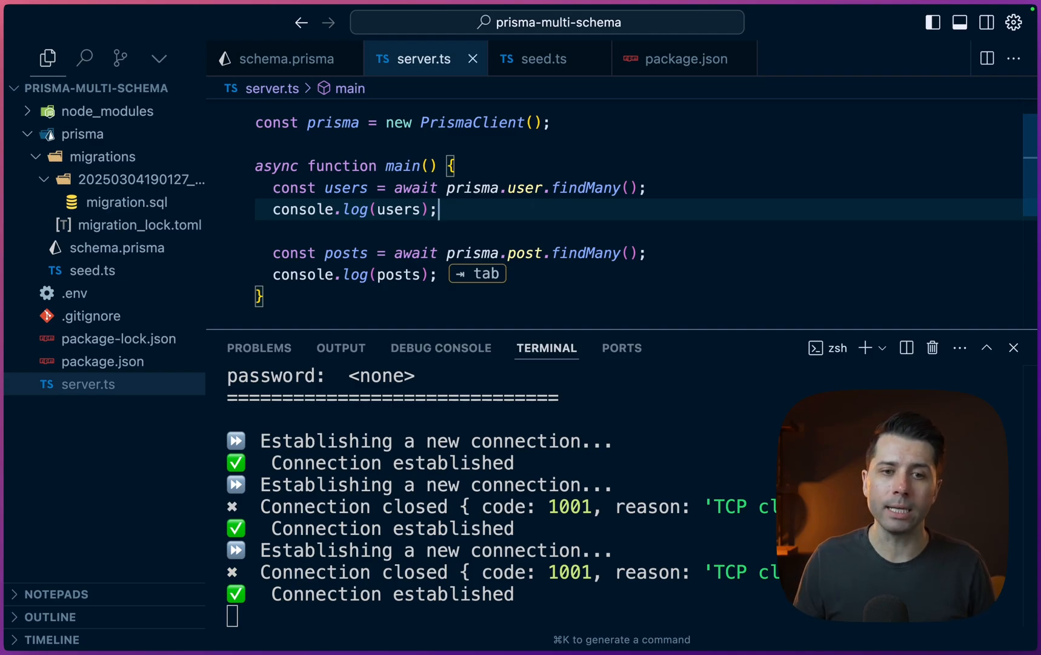
{"action": "left_click", "coordinate": [286, 58]}
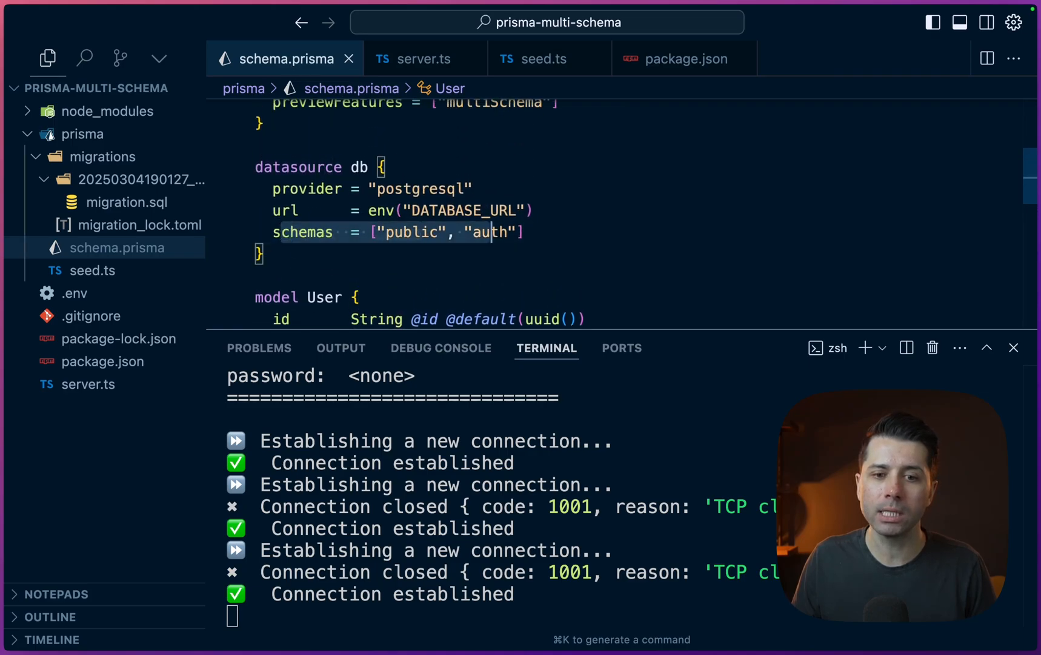
{"action": "scroll", "scroll_direction": "down", "scroll_amount": 3}
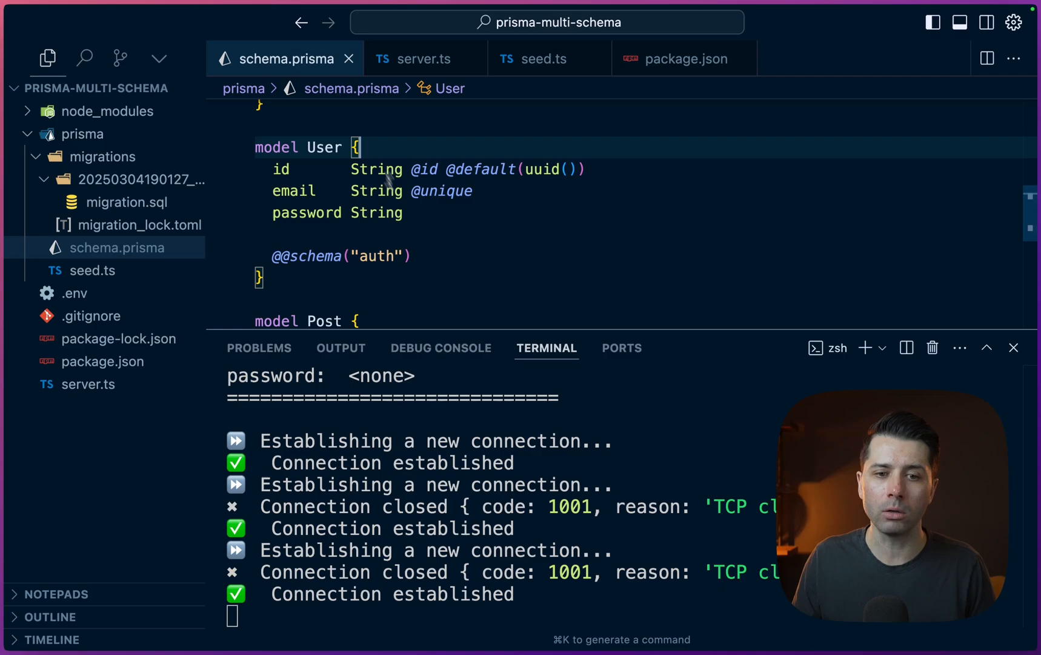
{"action": "left_click", "coordinate": [126, 203]}
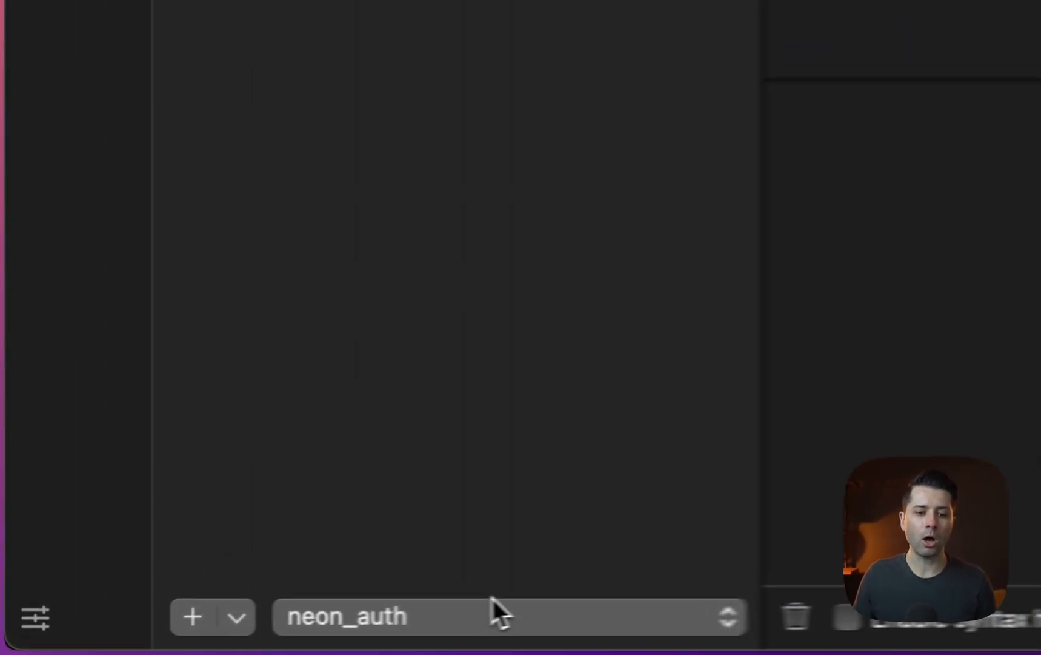
Switch the neondb connection from the public schema to neon_auth
{"action": "left_click", "coordinate": [508, 615]}
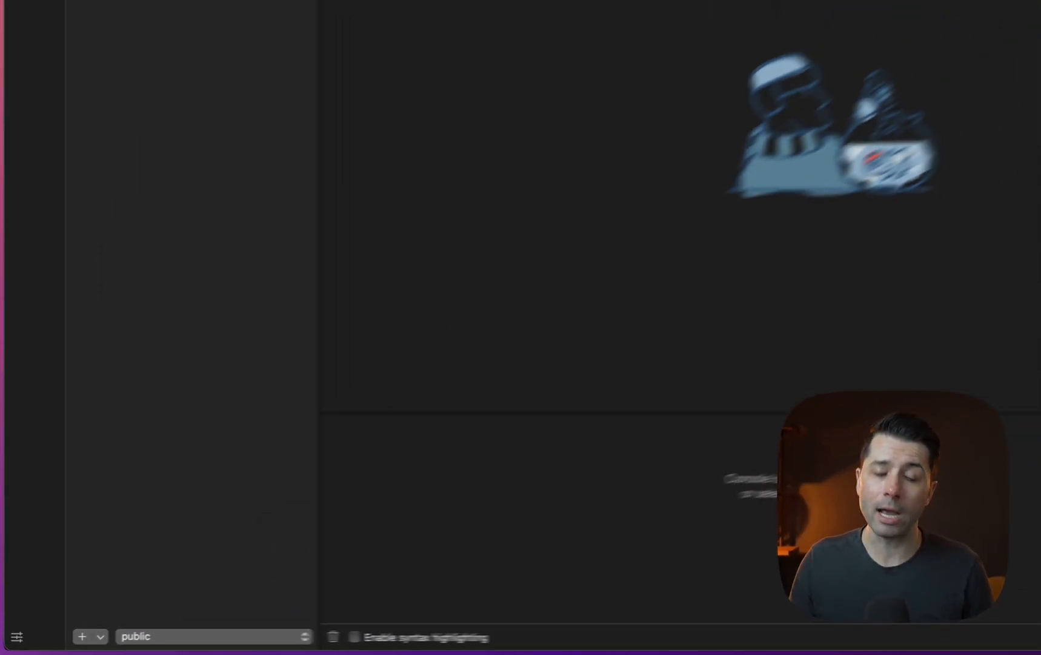
{"action": "left_click", "coordinate": [162, 639]}
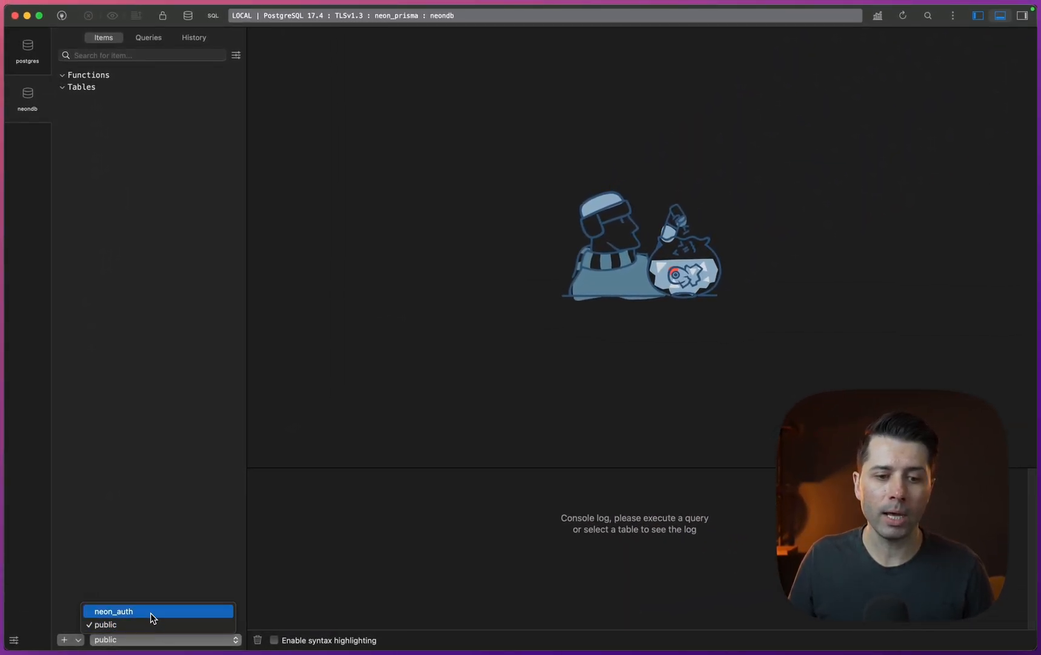
{"action": "left_click", "coordinate": [114, 611]}
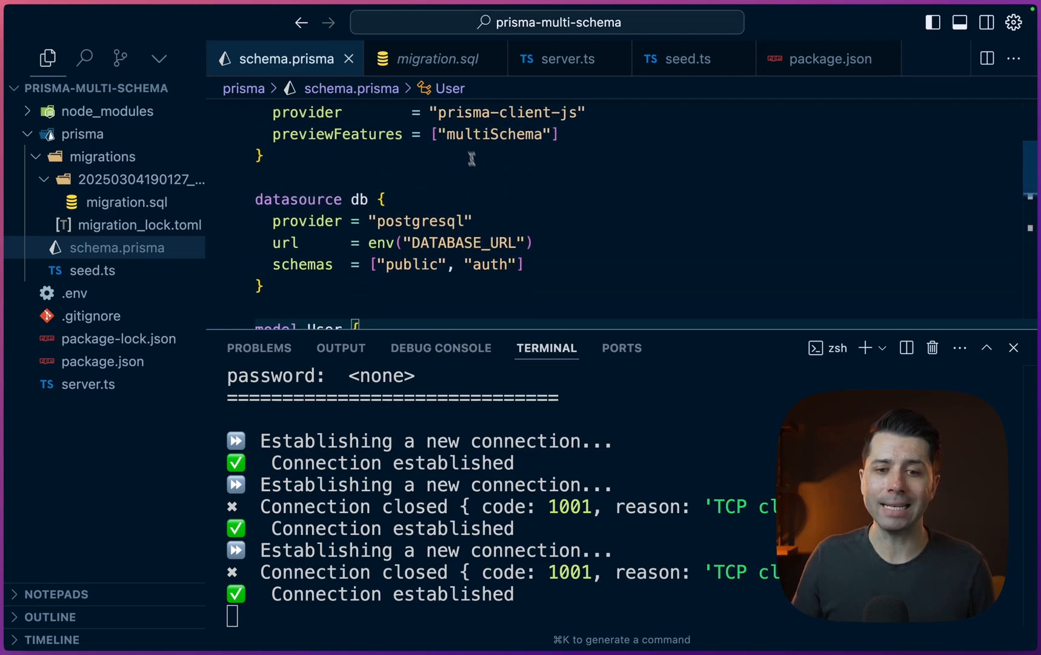
Replace "auth" with "neon_auth" in the datasource schemas array
{"action": "type", "text": "neon_"}
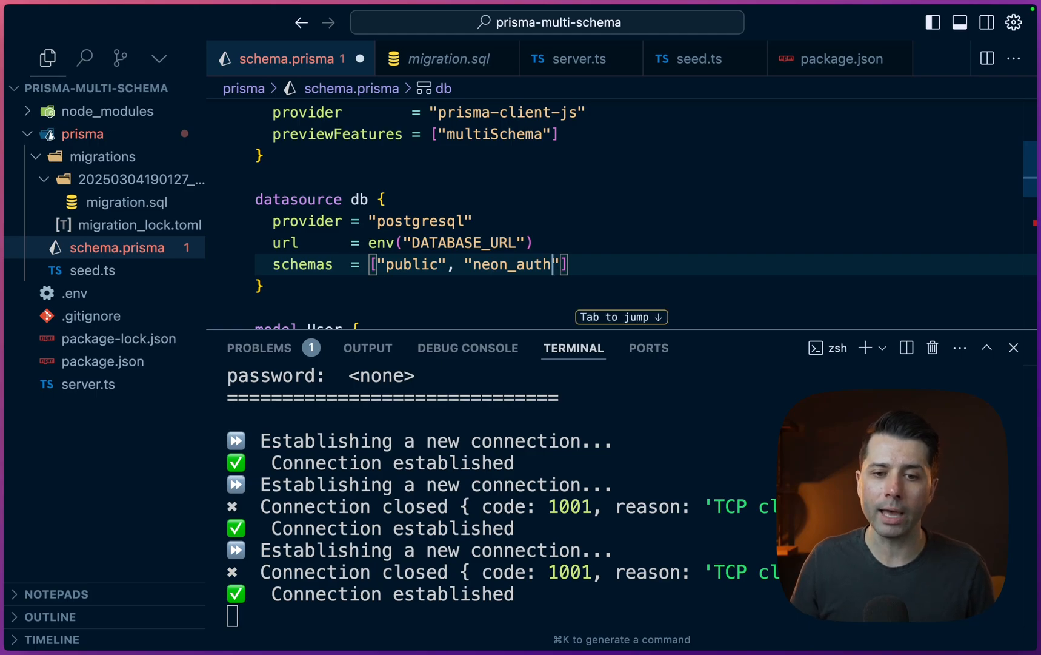
{"action": "scroll", "scroll_direction": "down", "scroll_amount": 3}
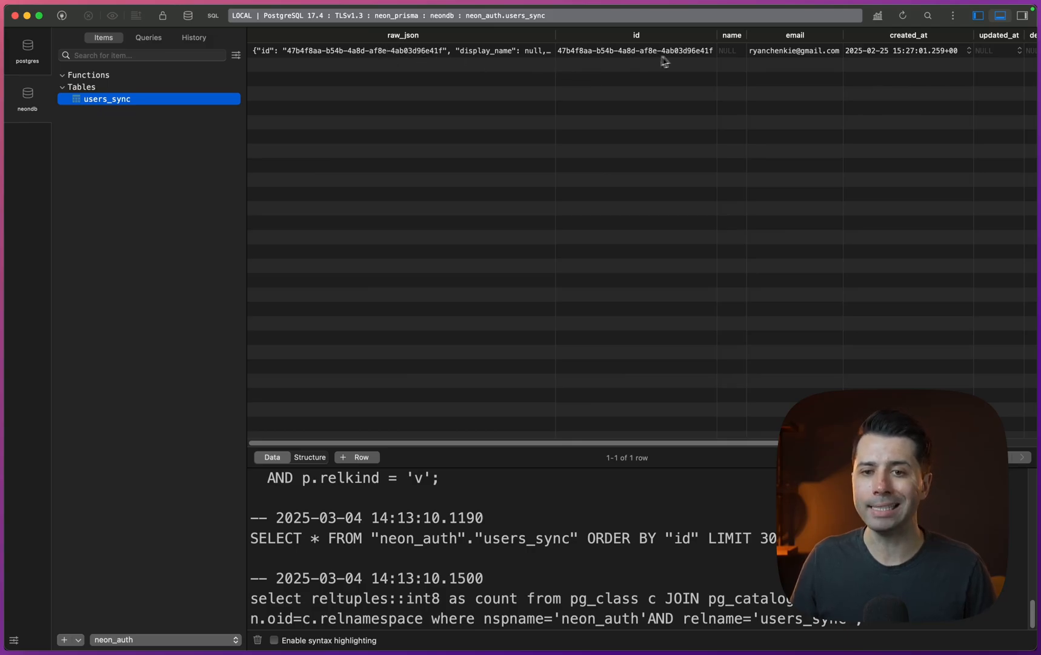
{"action": "mouse_move", "coordinate": [558, 111]}
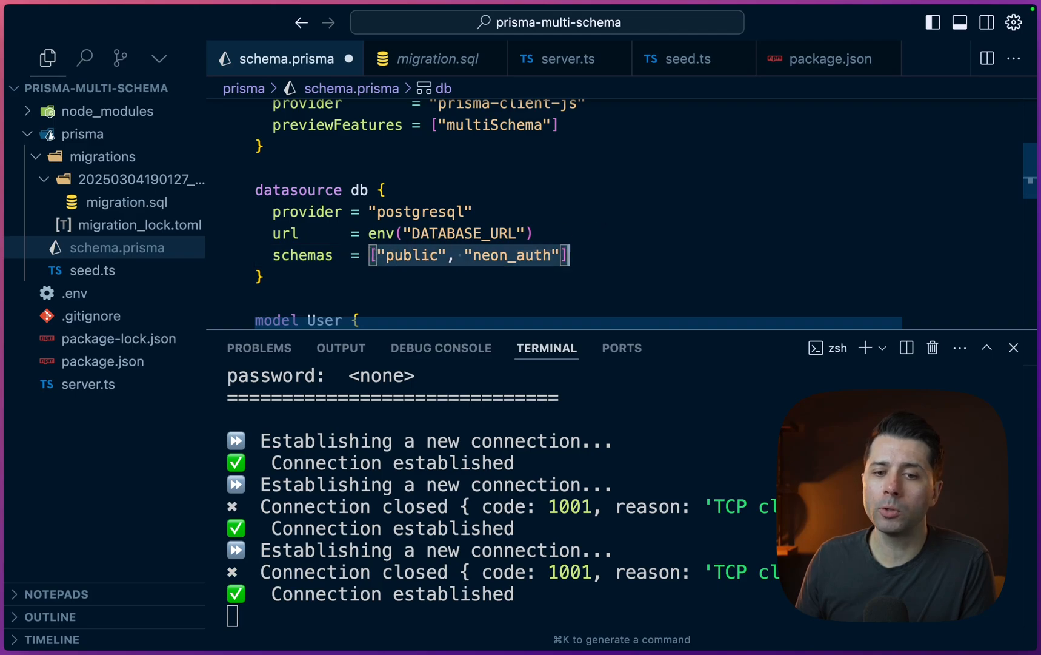
{"action": "left_click", "coordinate": [601, 255]}
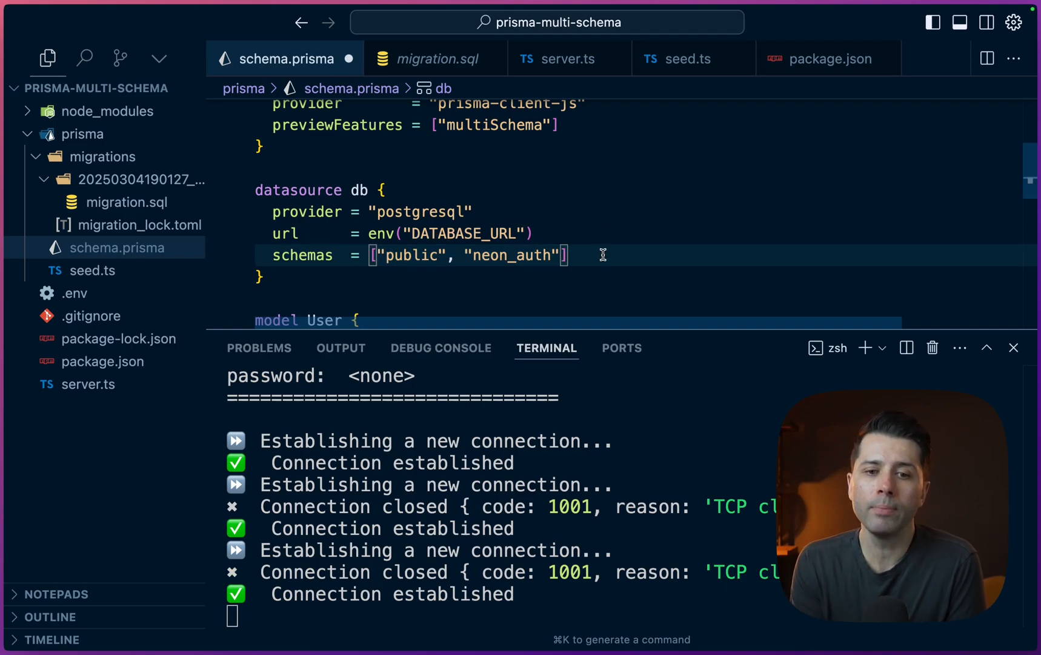